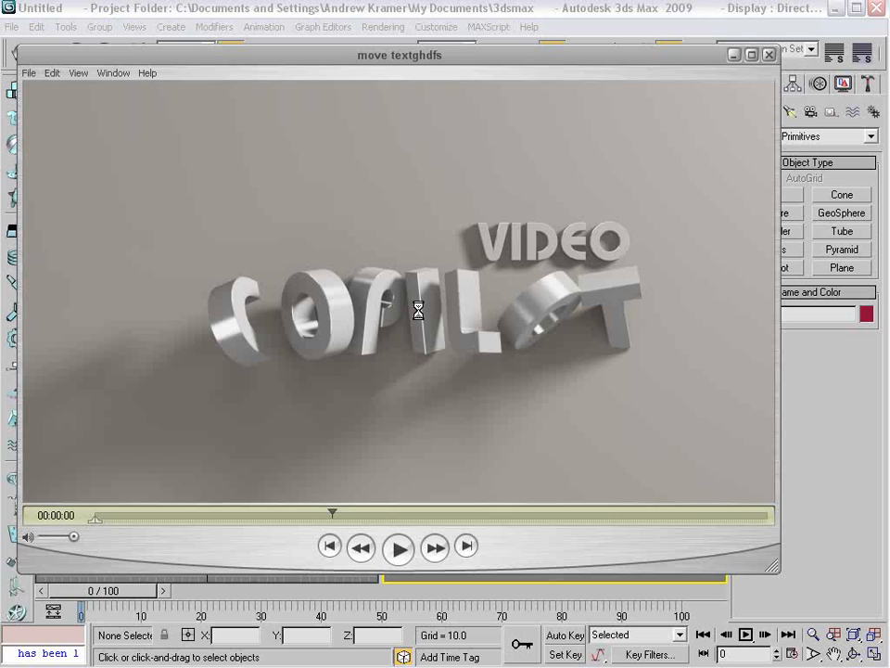
mouse_move(367, 543)
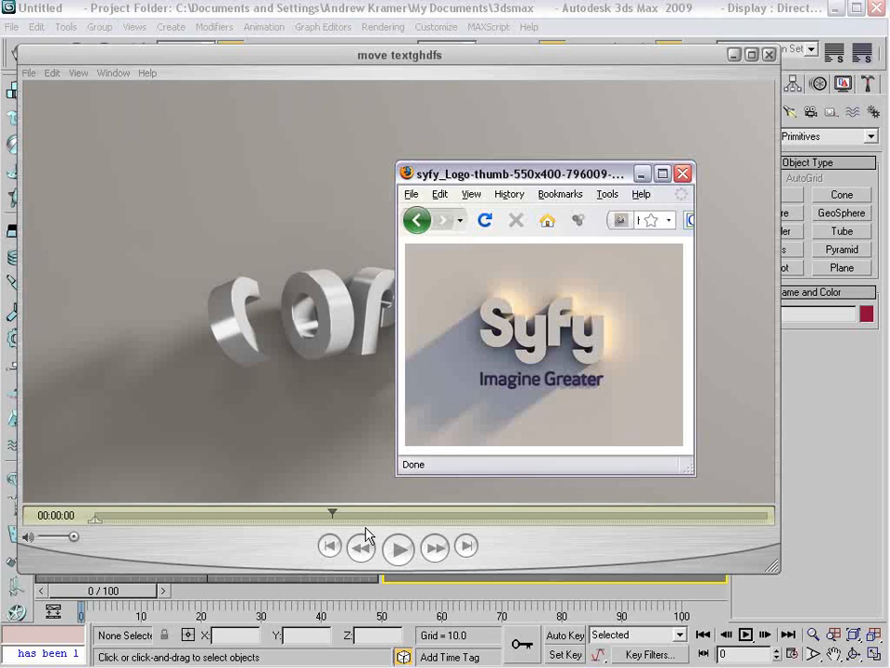
mouse_move(589, 432)
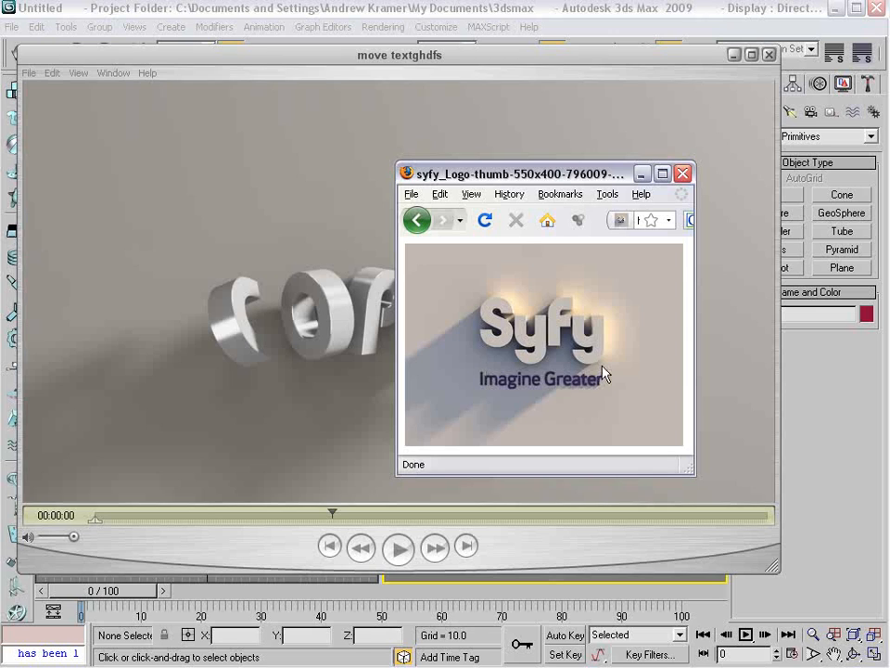
mouse_move(627, 374)
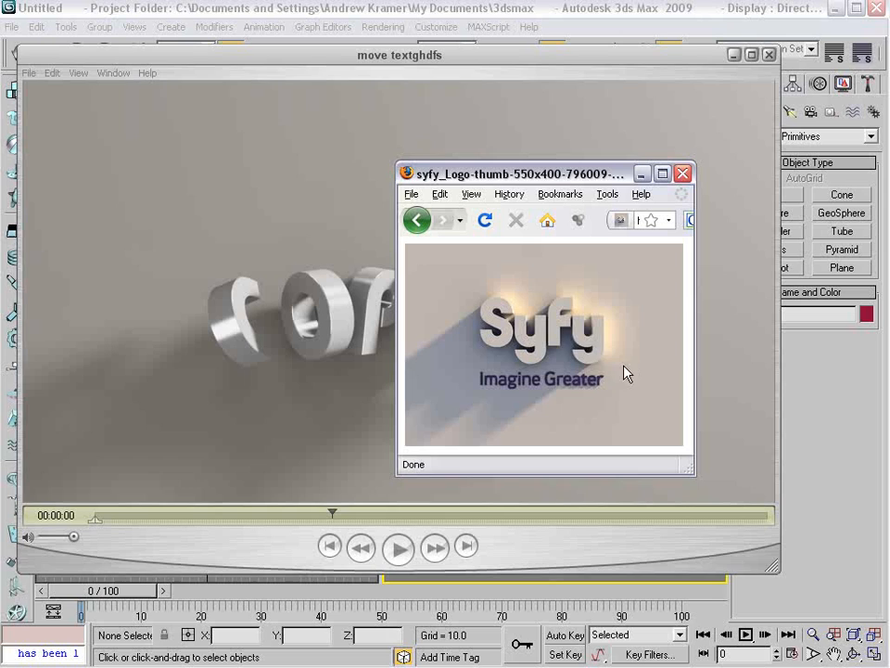
mouse_move(497, 330)
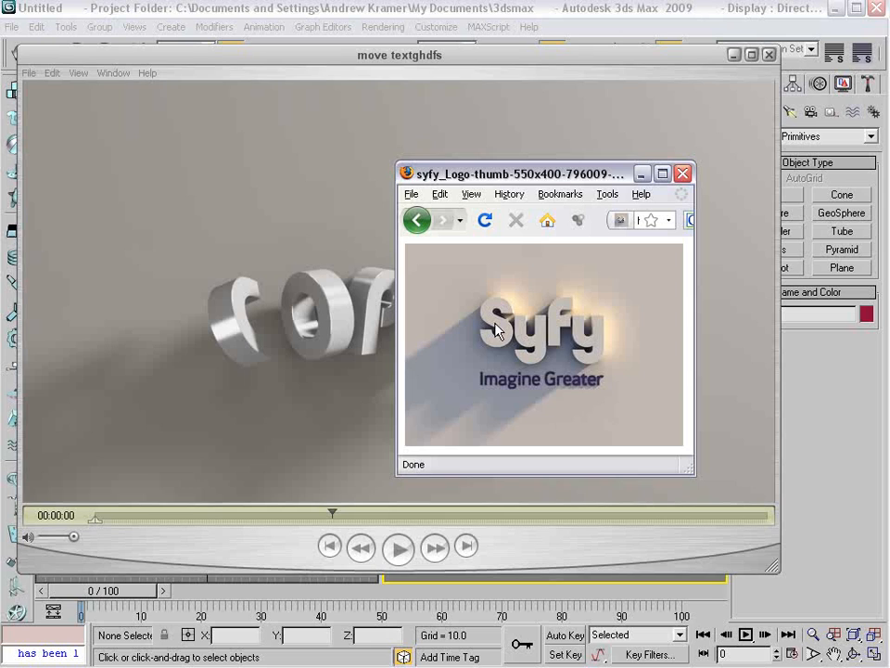
mouse_move(552, 371)
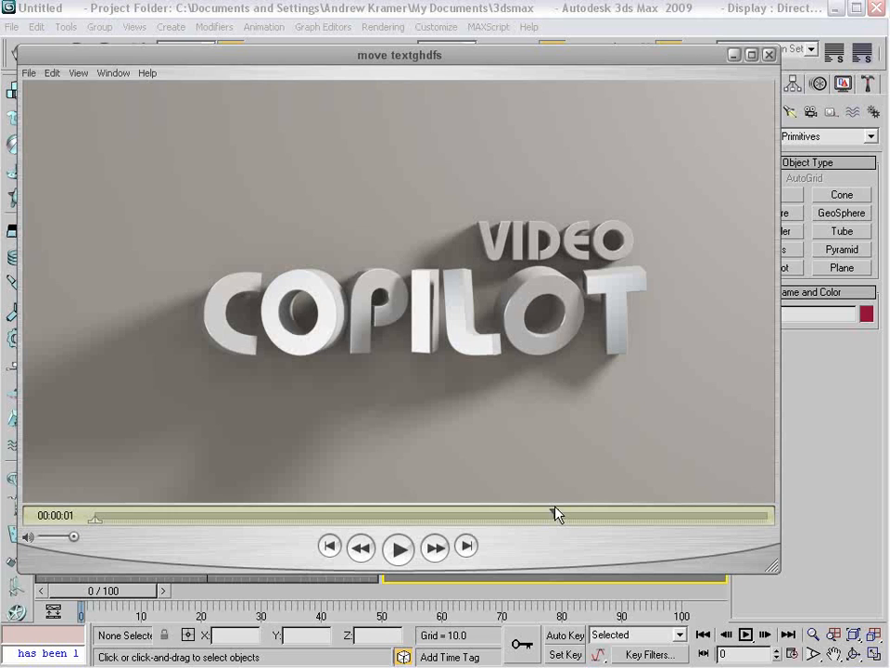
- Scrub through the finished COPILOT animation preview and close it
drag(556, 516, 429, 515)
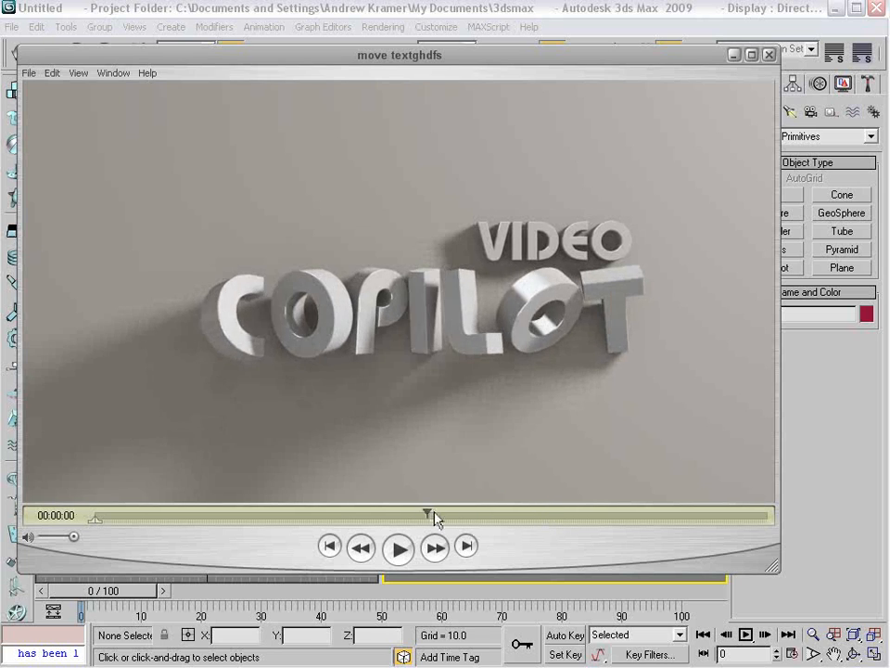
drag(426, 516, 335, 515)
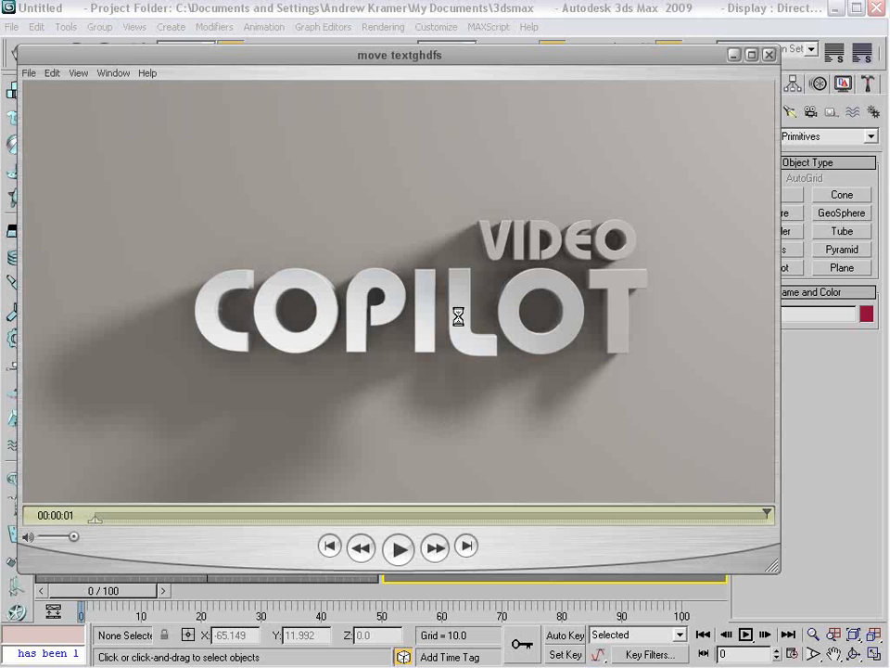
click(766, 56)
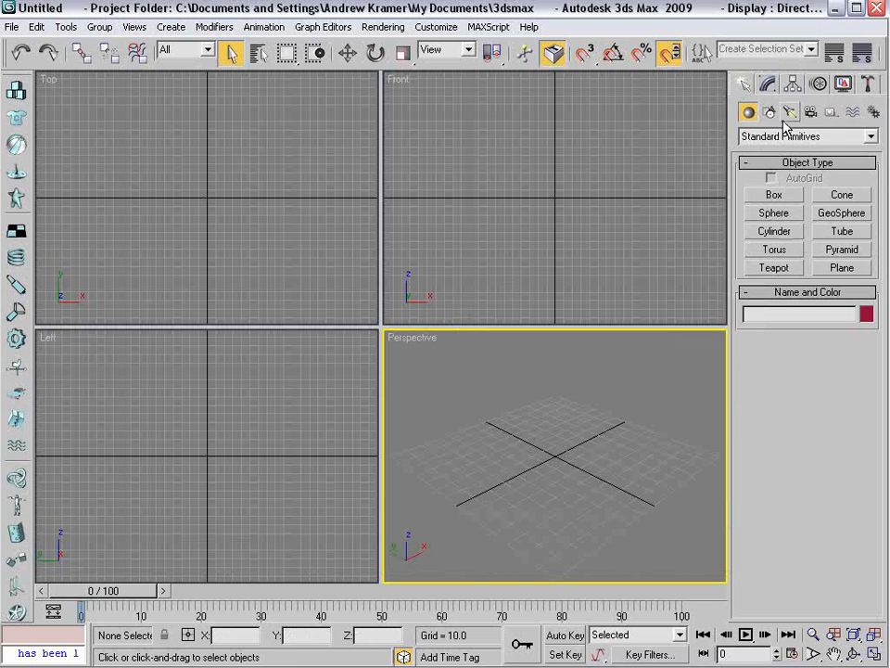
- Create a COPILOT text shape in the Front view and add a Bevel modifier for solid depth
click(768, 111)
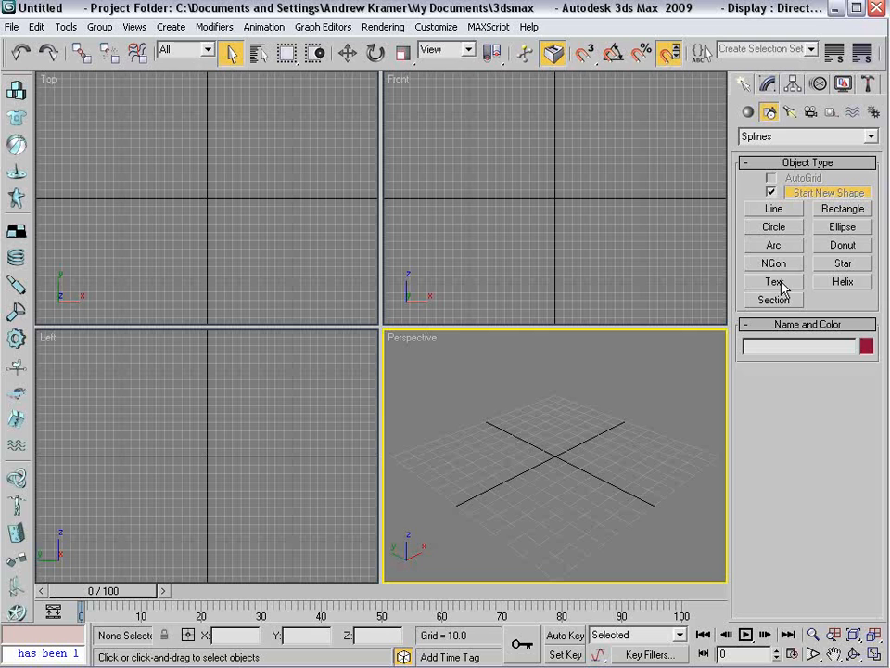
click(771, 282)
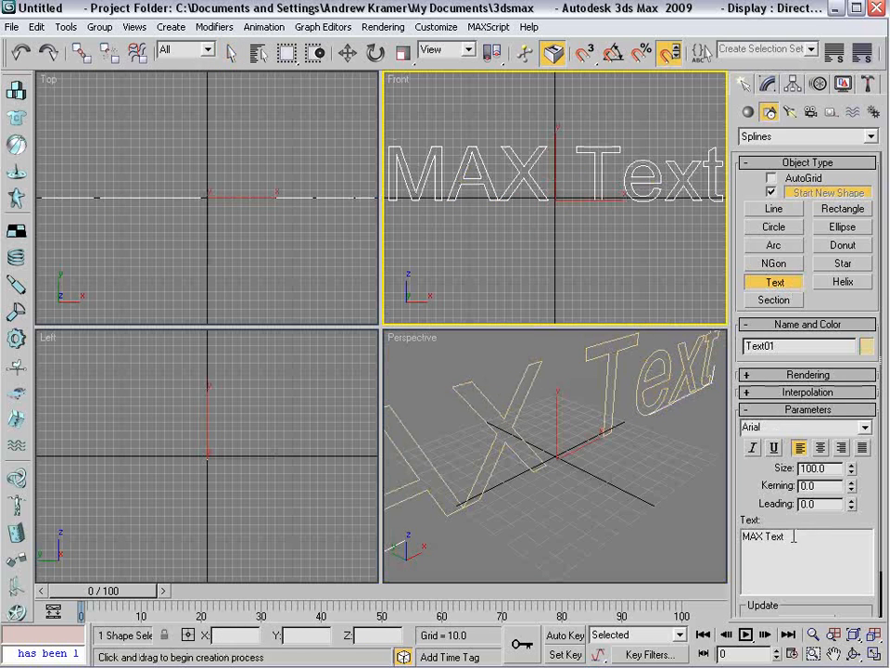
text(COPILO)
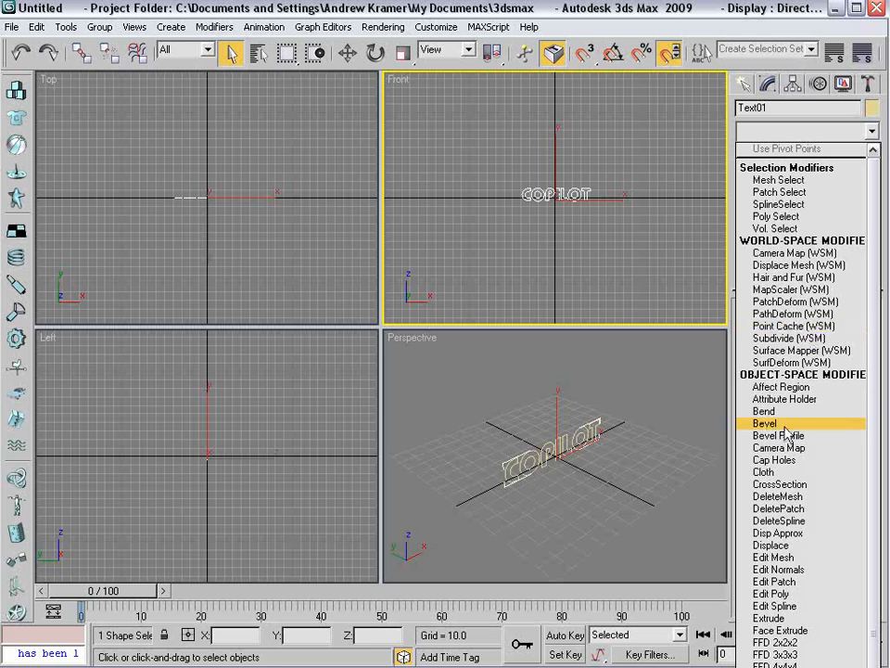
click(762, 421)
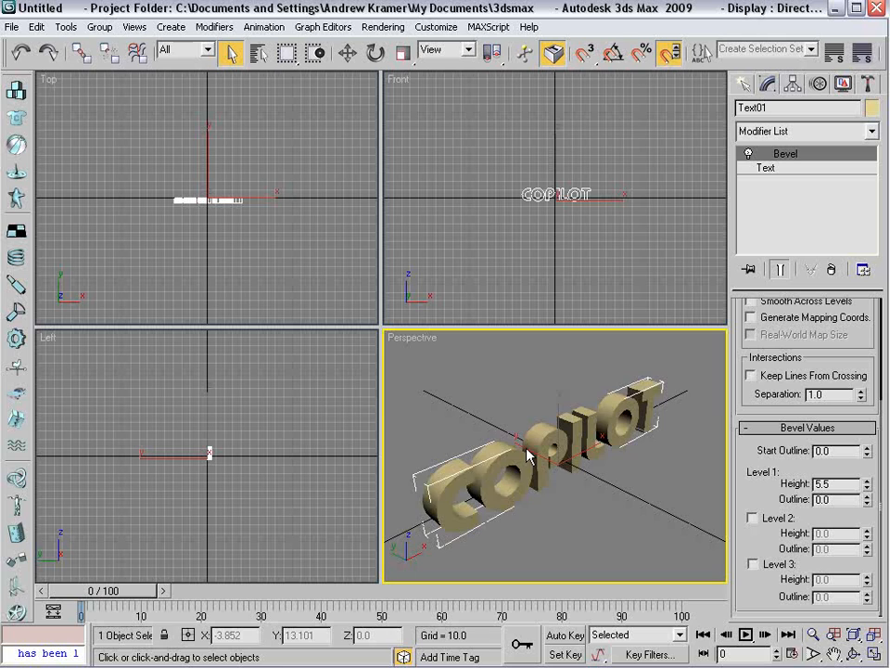
click(753, 518)
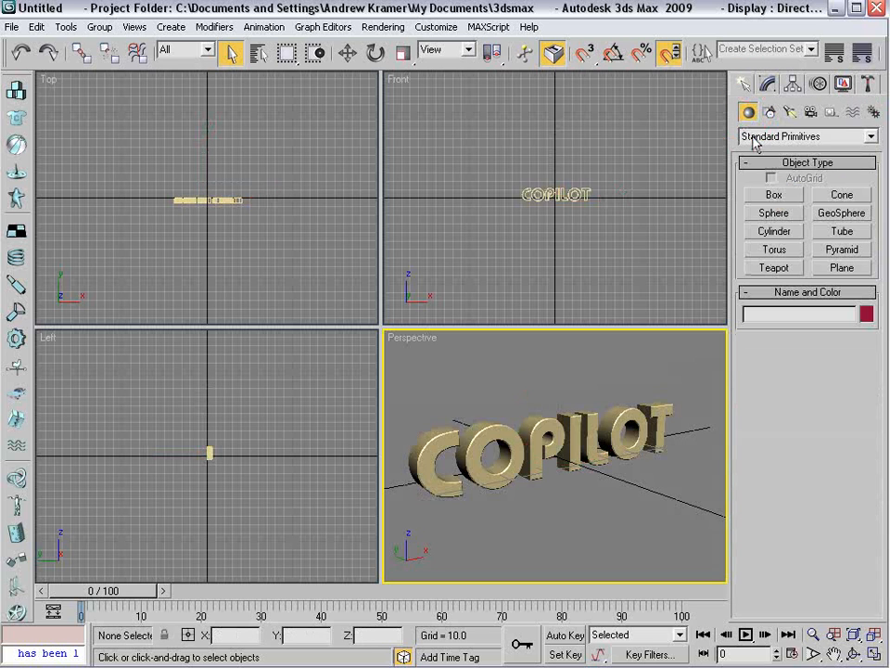
- Frame the beveled COPILOT text head-on in the Perspective viewport
click(773, 194)
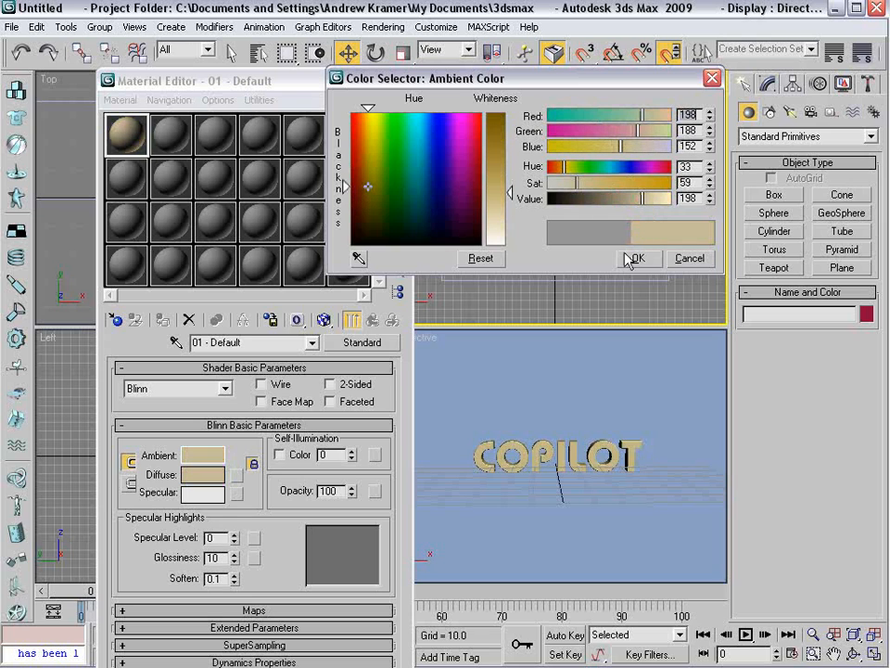
- Set the material's ambient colour from light gold to darker grey and assign it to the text
click(638, 258)
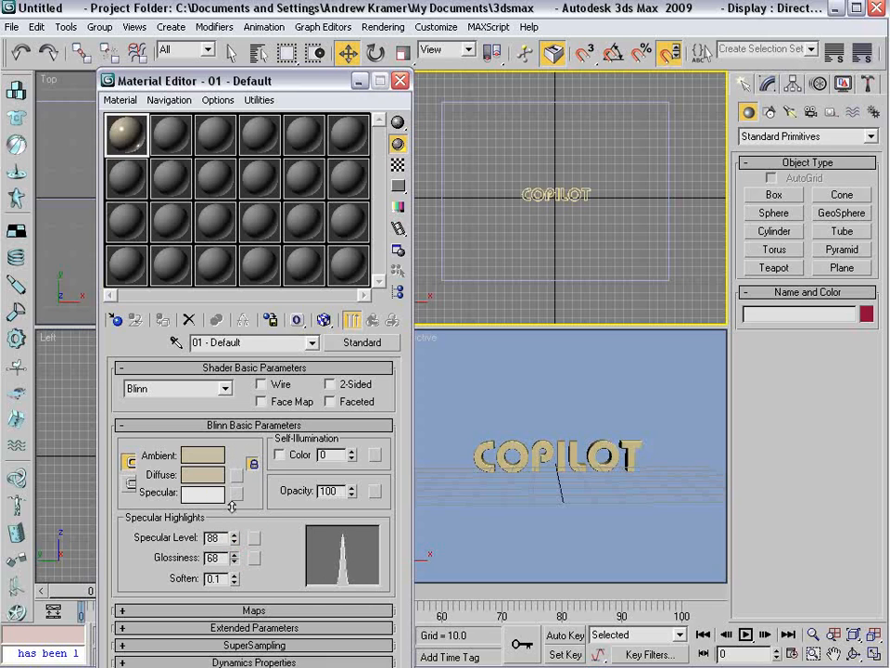
click(167, 139)
text(Dark)
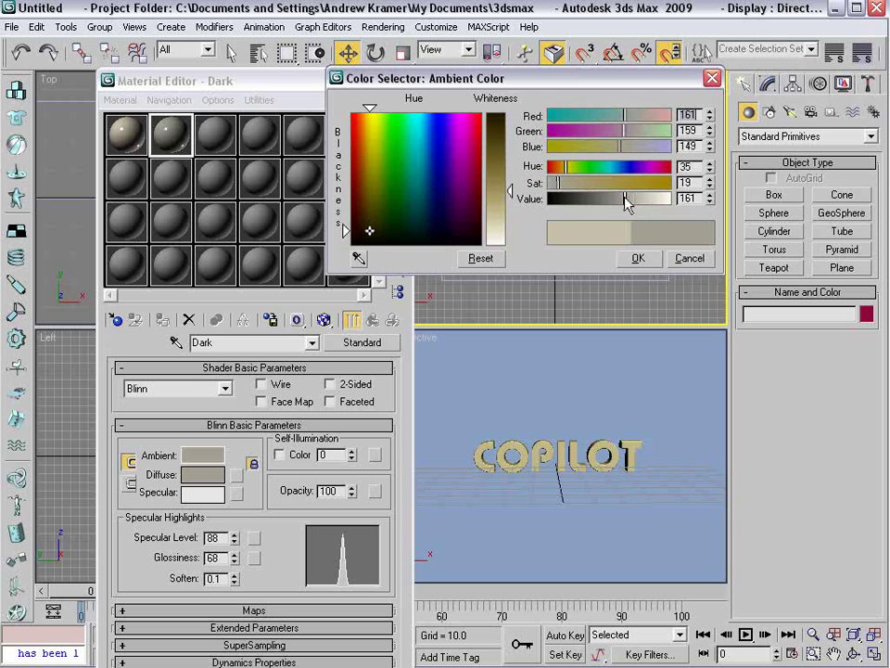
click(638, 258)
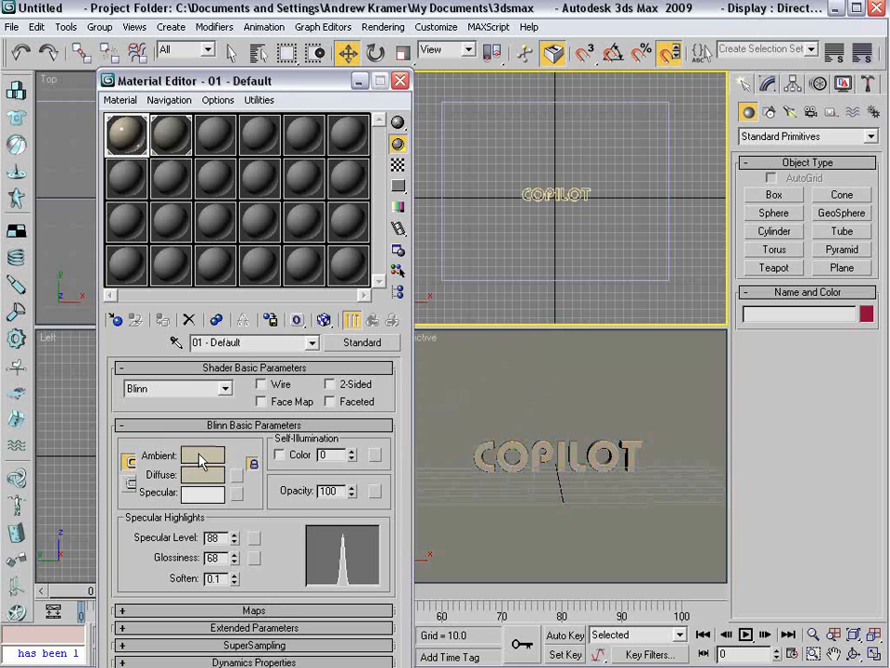
click(204, 457)
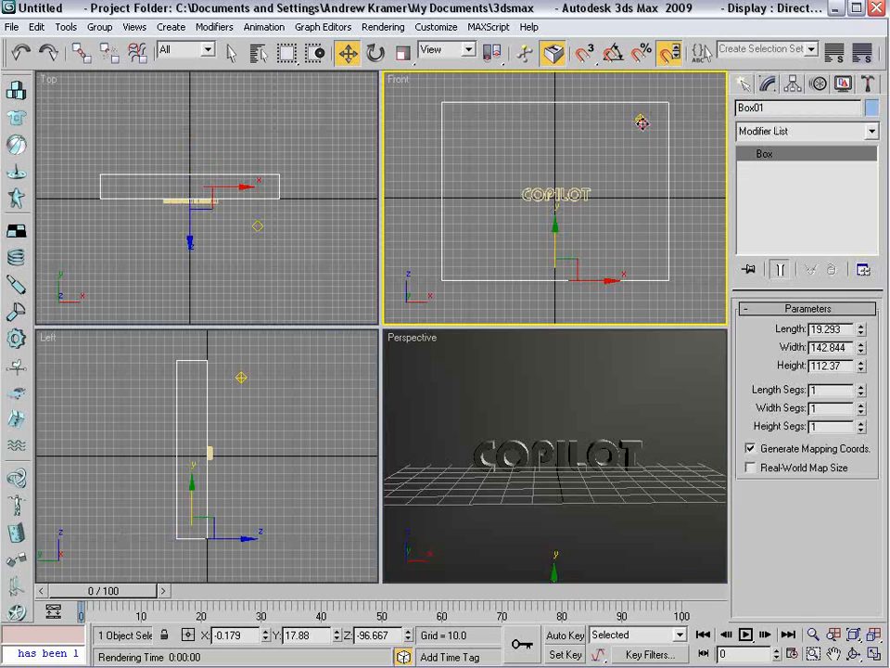
- Switch the omni light to Area Shadows and adjust its area light dimensions
click(640, 118)
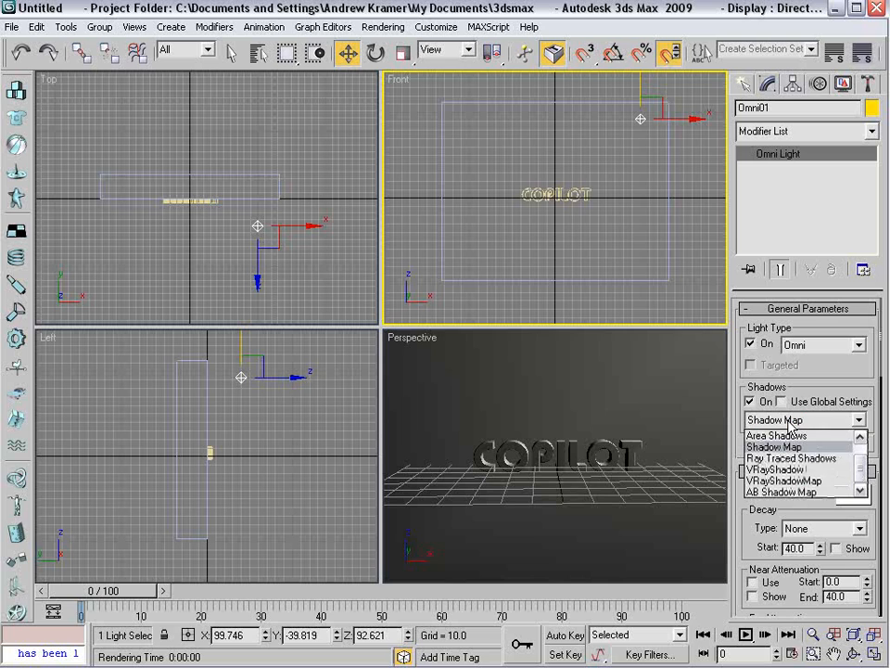
click(775, 434)
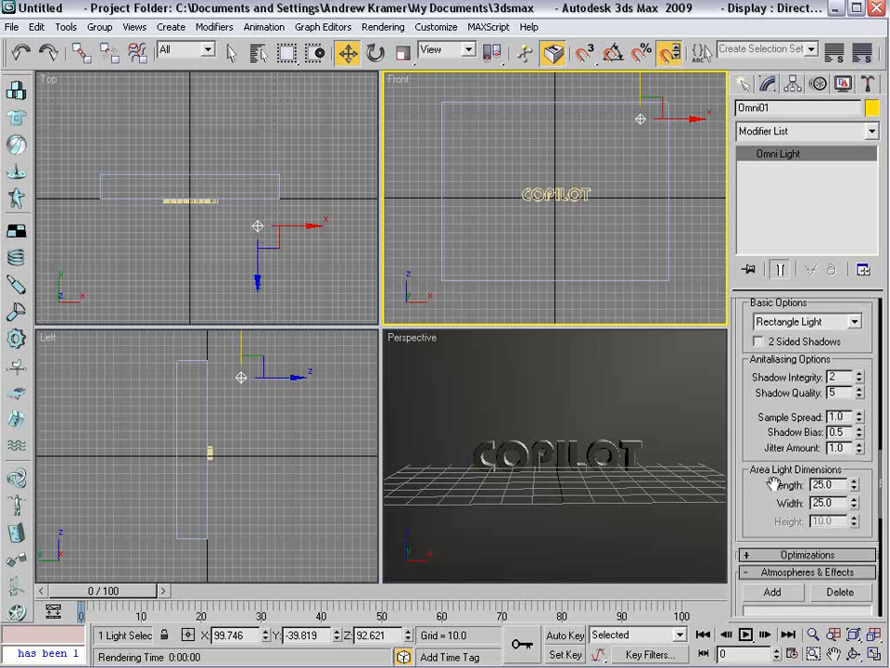
scroll(down, 3)
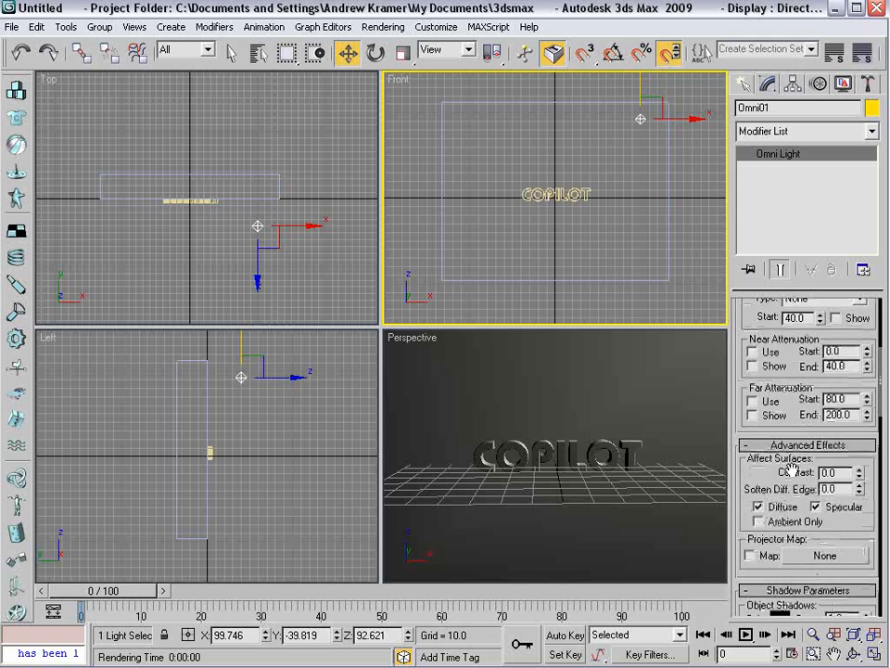
click(662, 48)
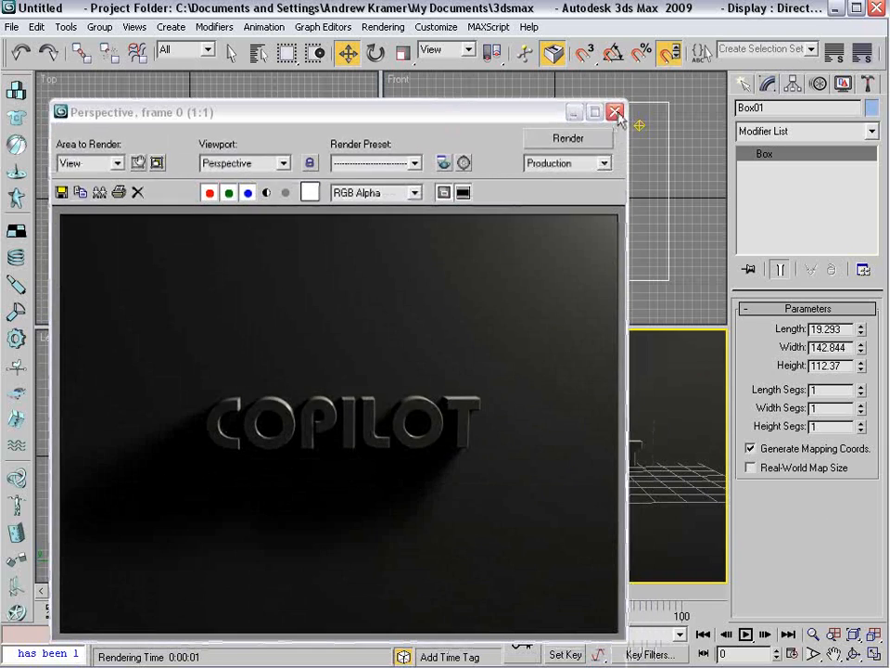
click(612, 111)
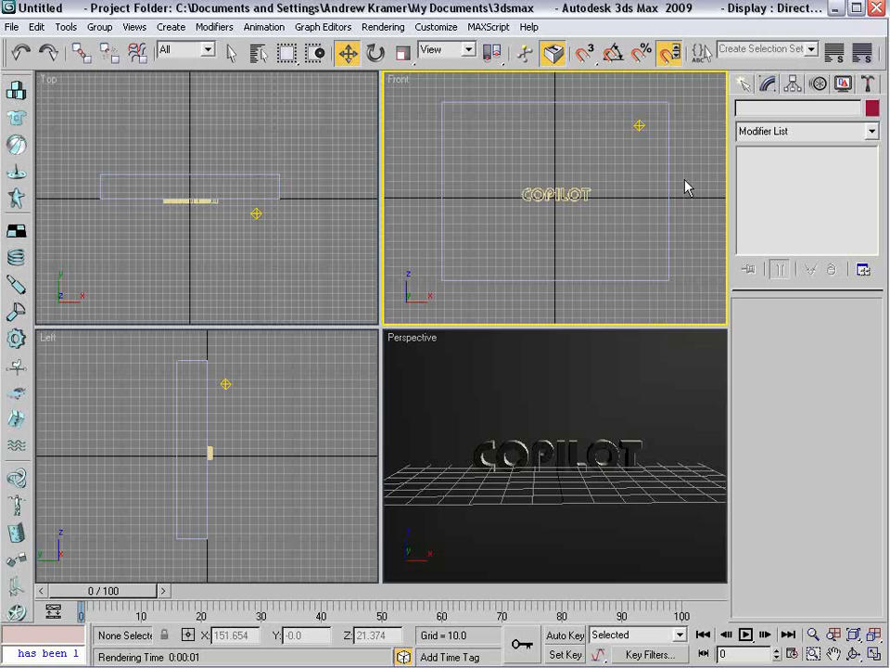
mouse_move(693, 186)
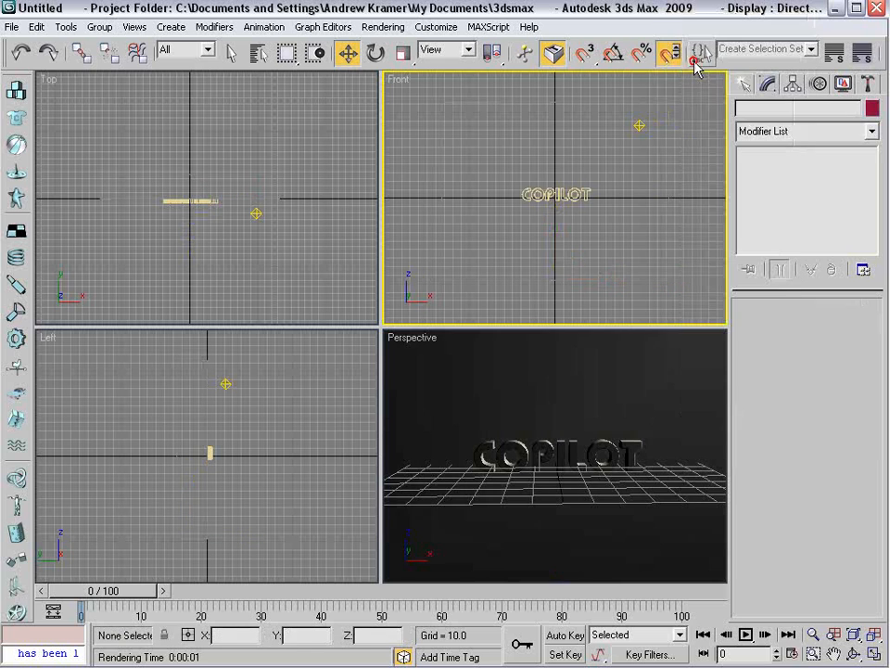
right_click(538, 195)
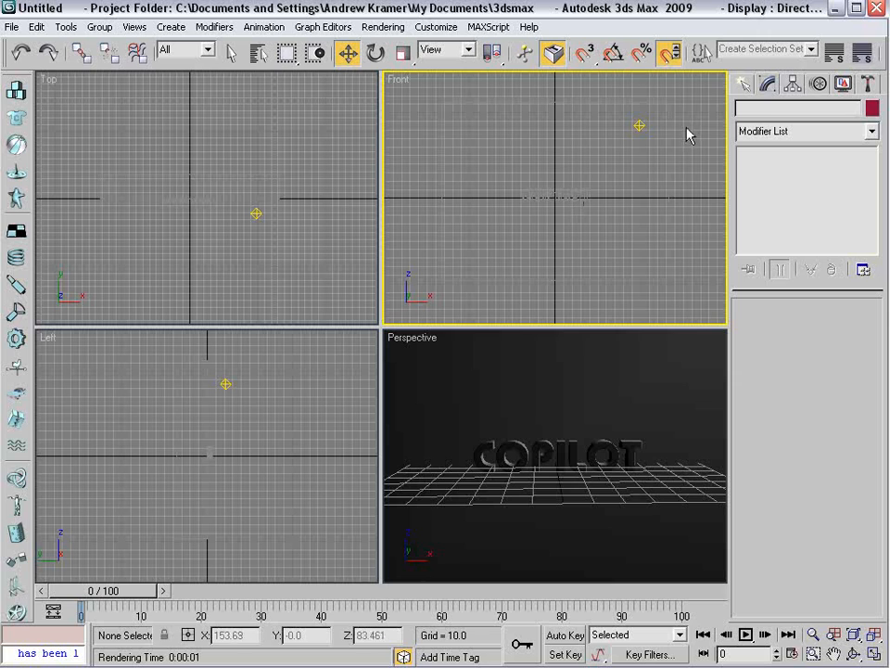
- Place an omni light and Shift-clone it as an instance, rotating copies around the text
click(790, 111)
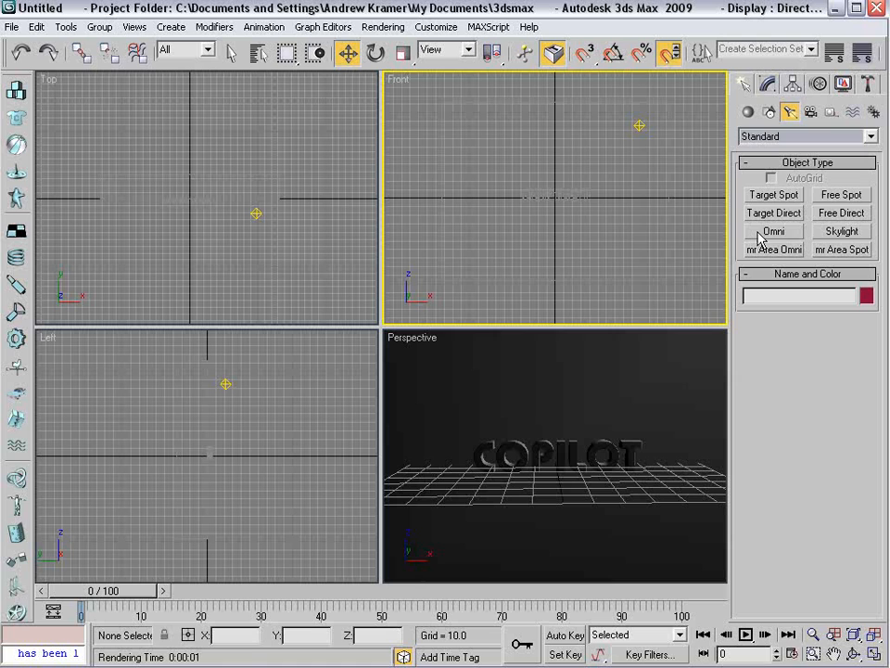
click(772, 230)
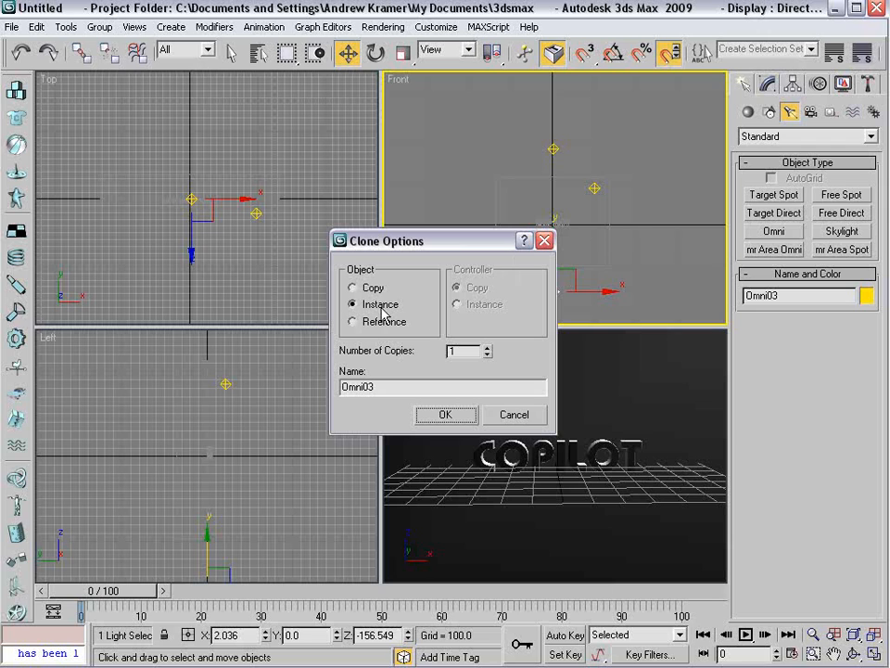
mouse_move(560, 156)
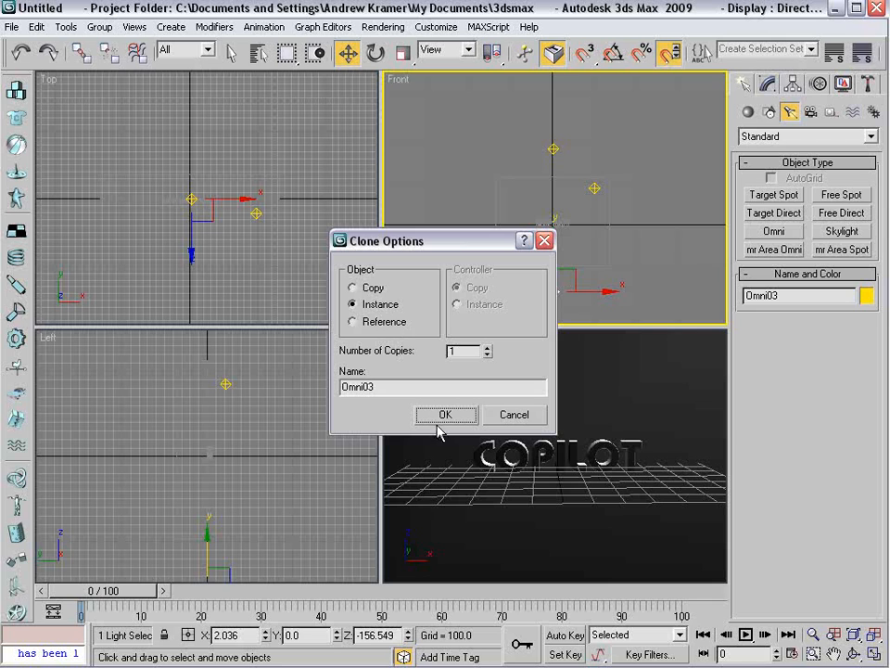
click(445, 415)
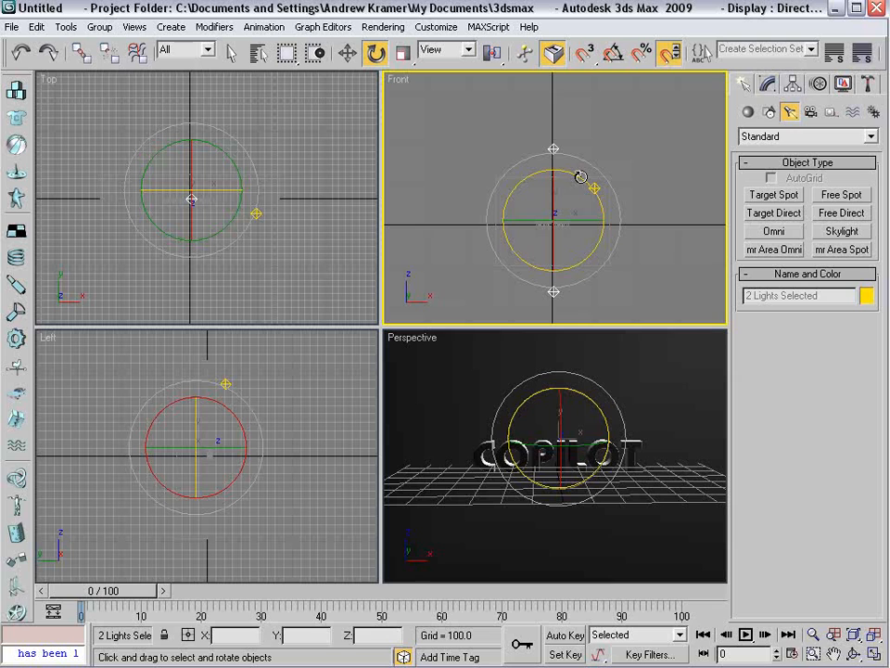
drag(580, 179, 593, 189)
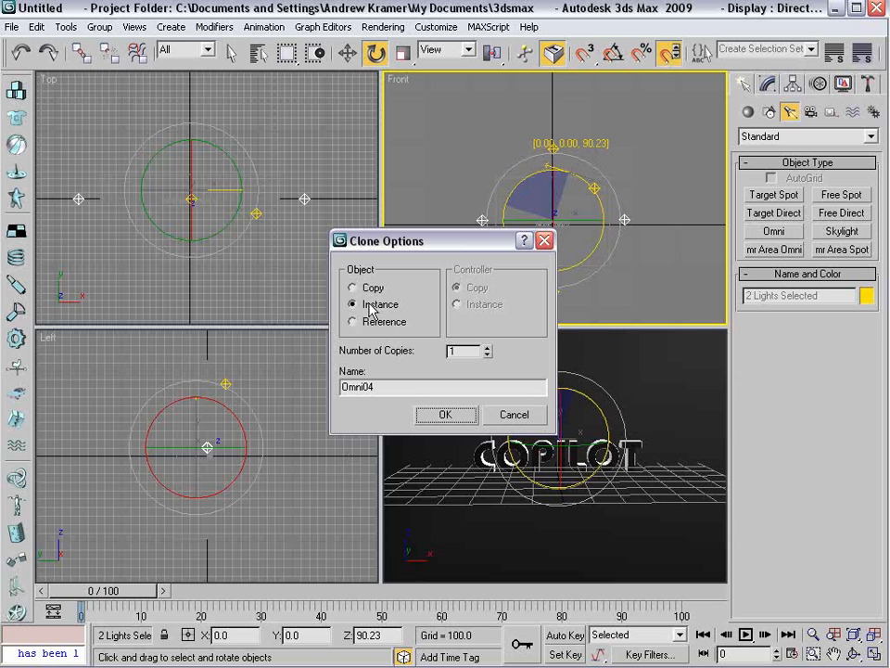
- Keep cloning the light rings as instances to complete the 36-light dome
click(447, 415)
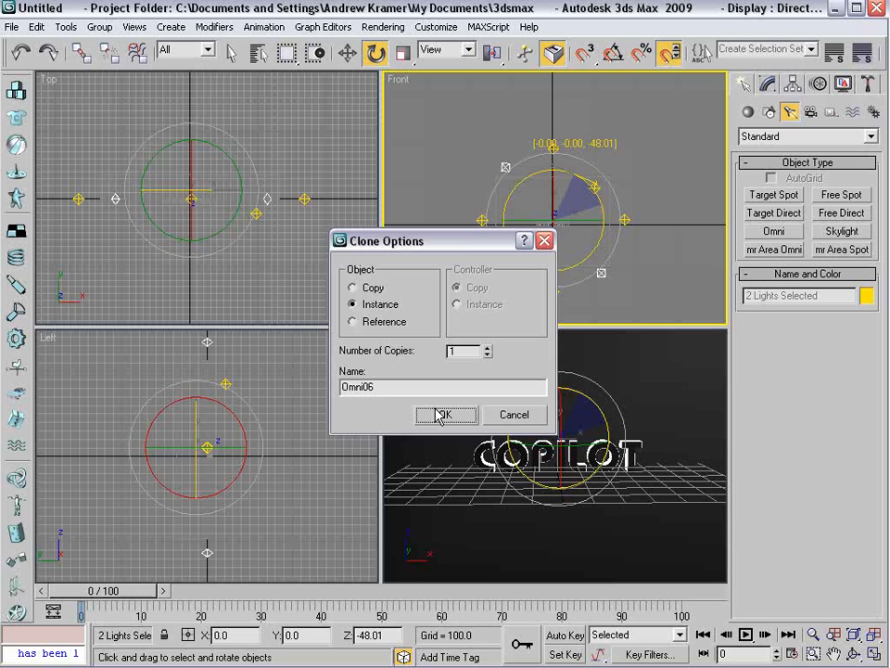
click(445, 416)
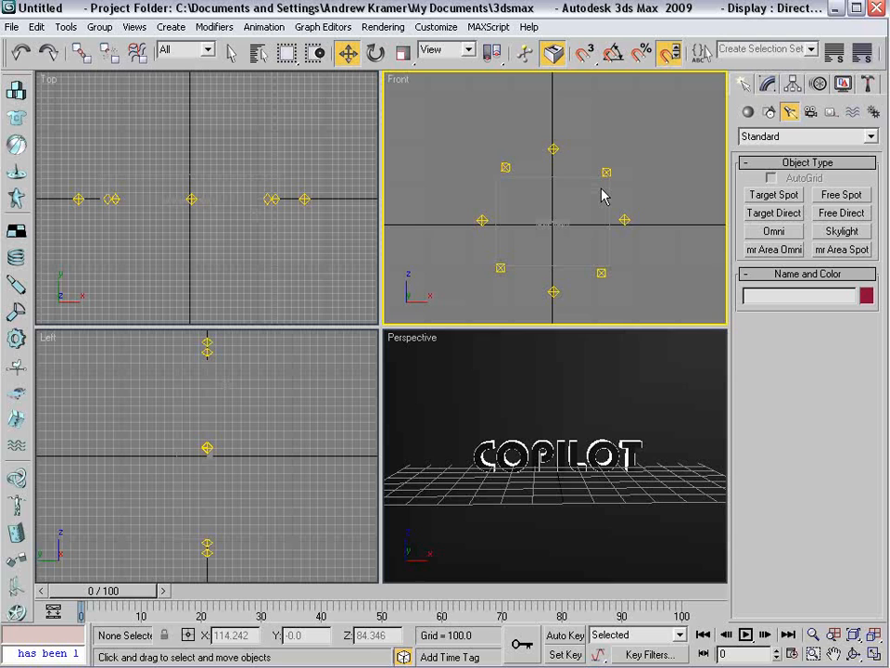
mouse_move(551, 185)
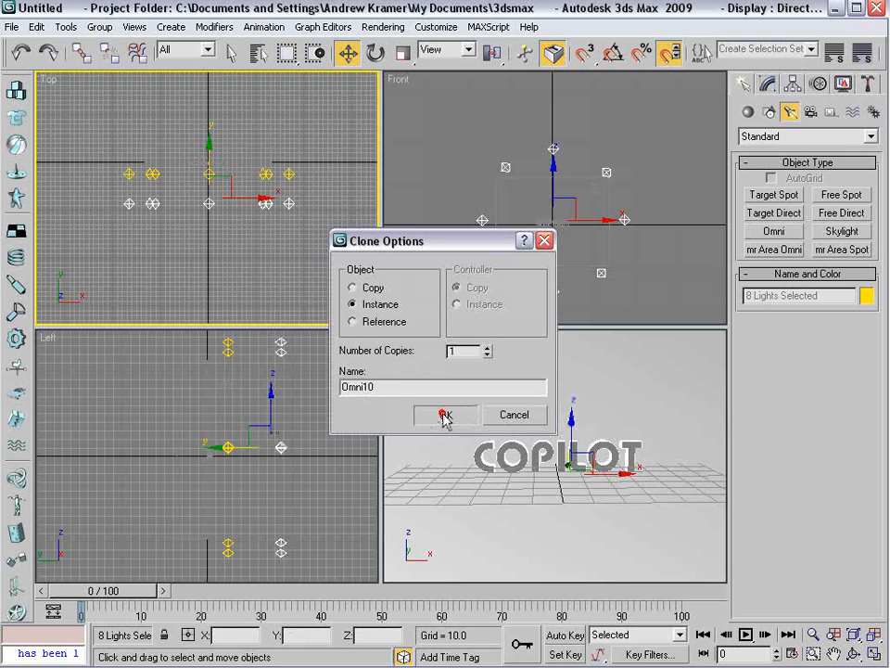
click(447, 415)
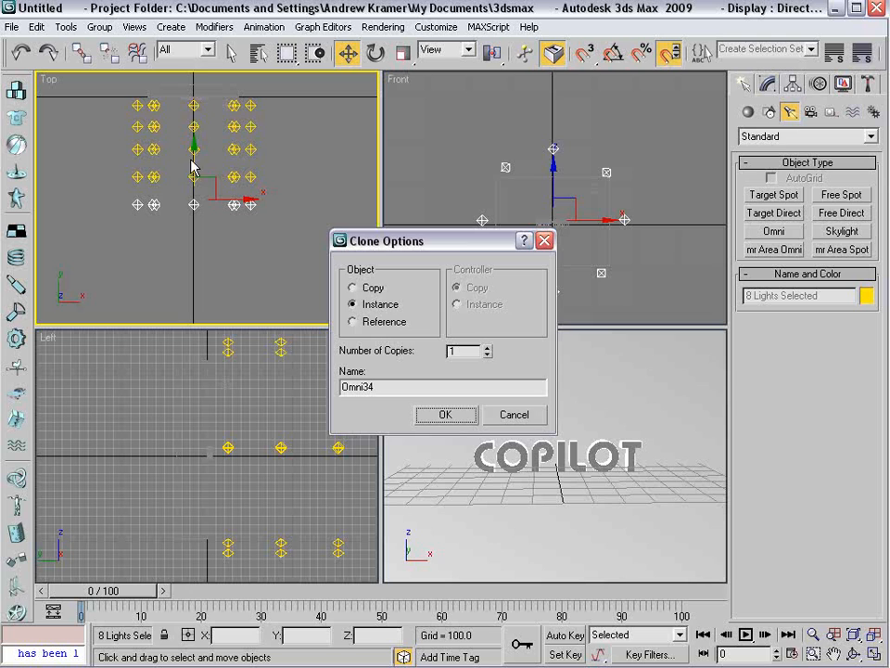
click(447, 416)
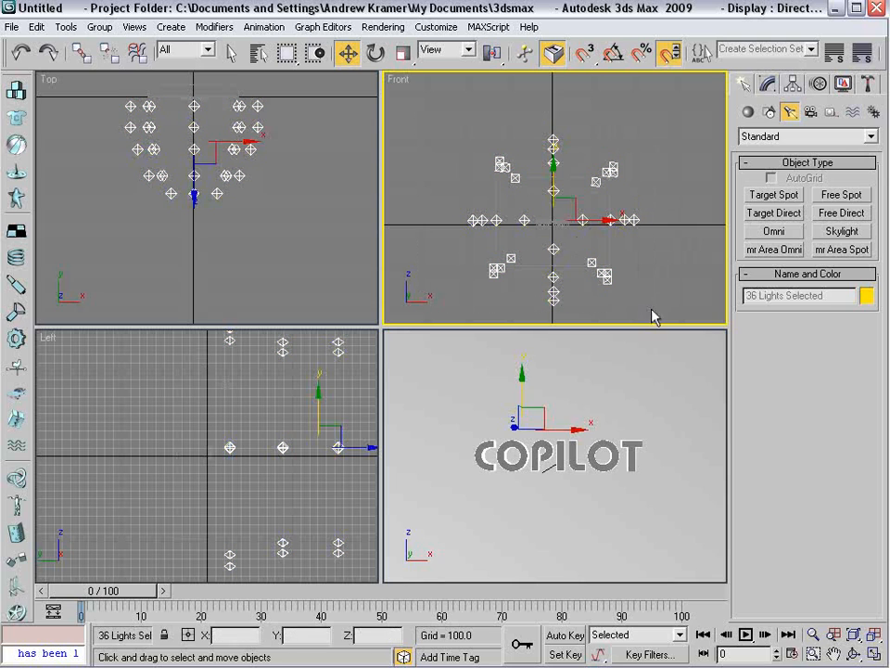
- Group the selected lights as Array and enable Shadow Map shadows on them
click(98, 26)
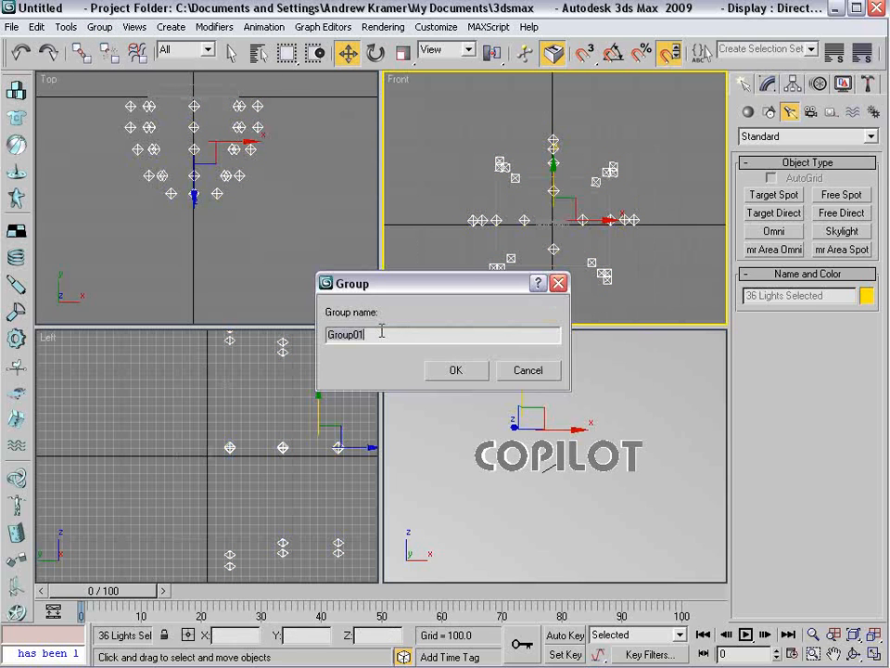
click(456, 371)
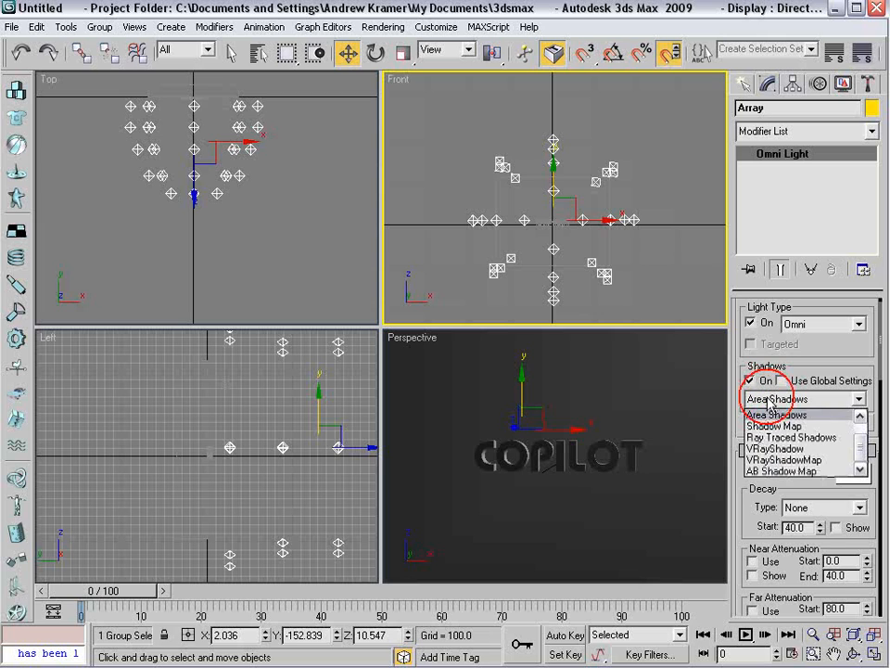
click(788, 445)
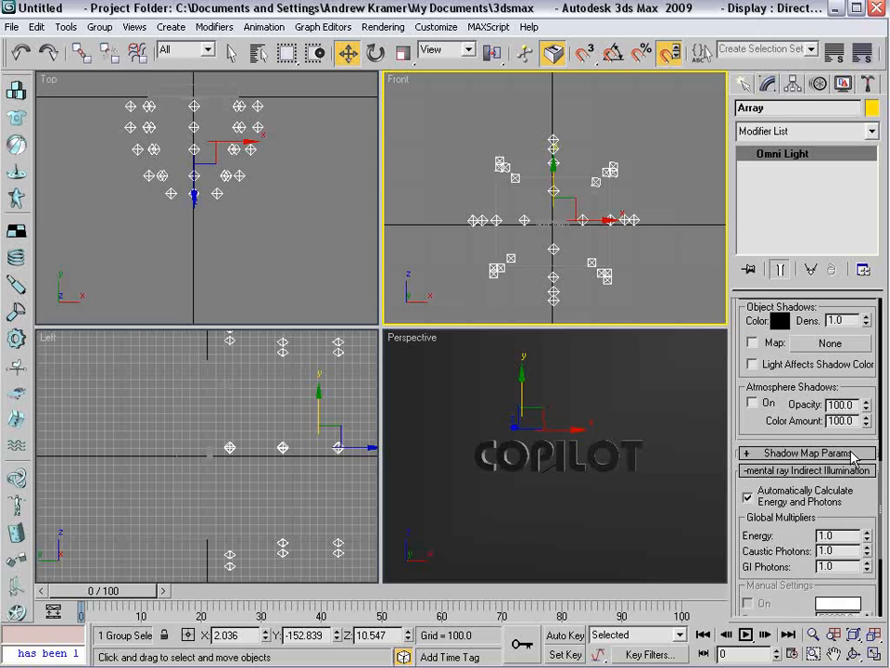
click(801, 453)
text(.05)
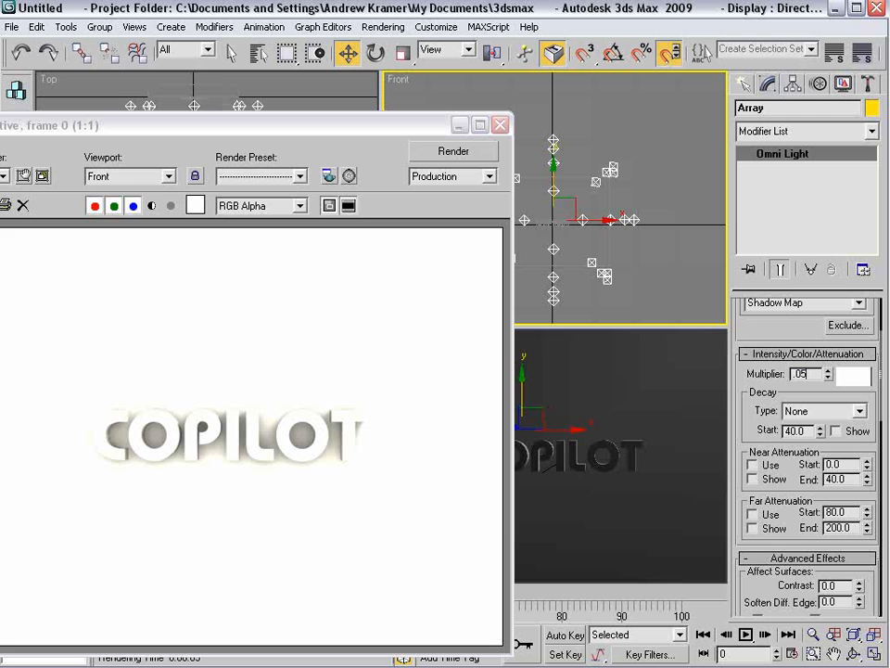
- Render the Perspective view with the backdrop box, review the result and close it
click(452, 152)
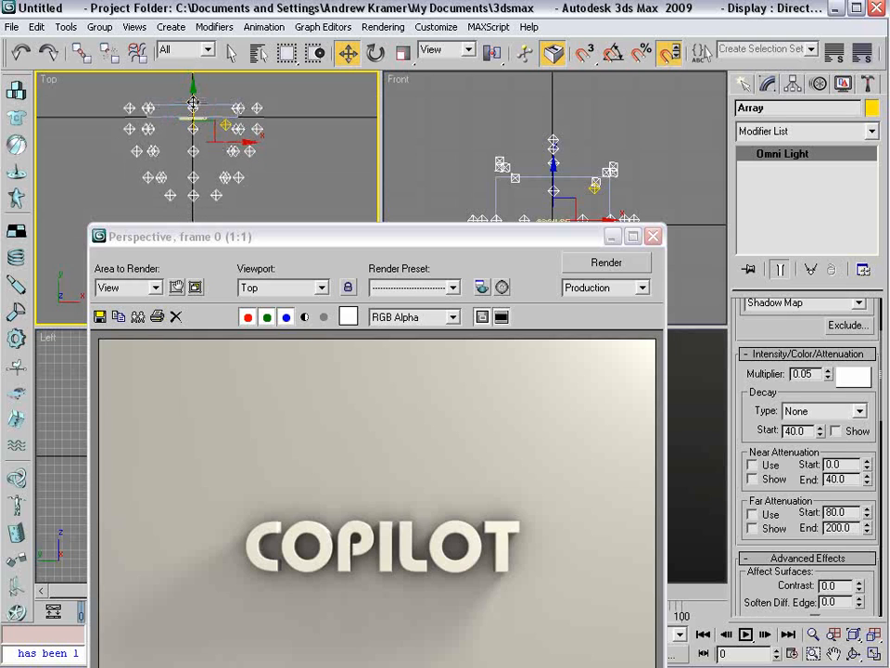
click(604, 264)
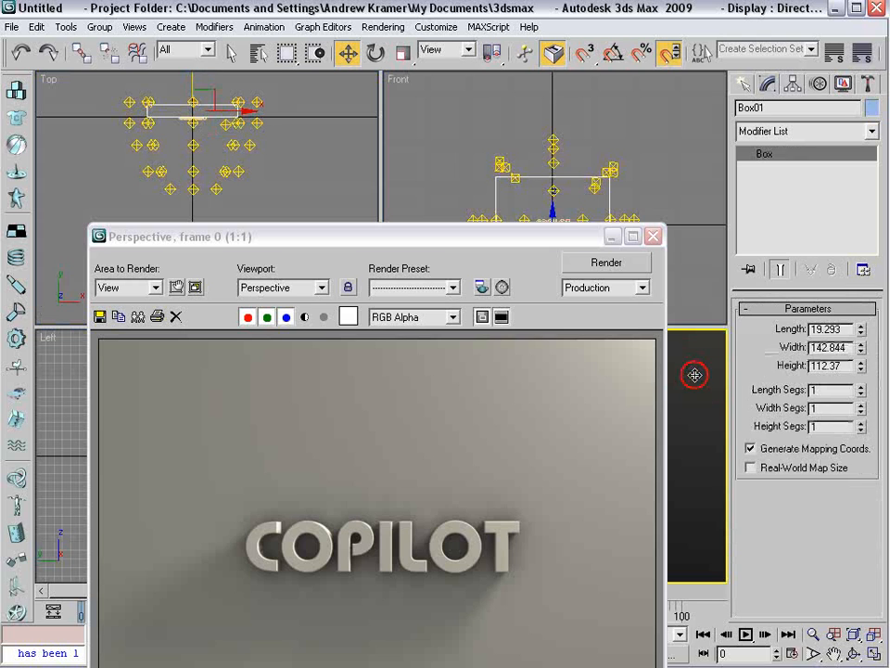
click(605, 263)
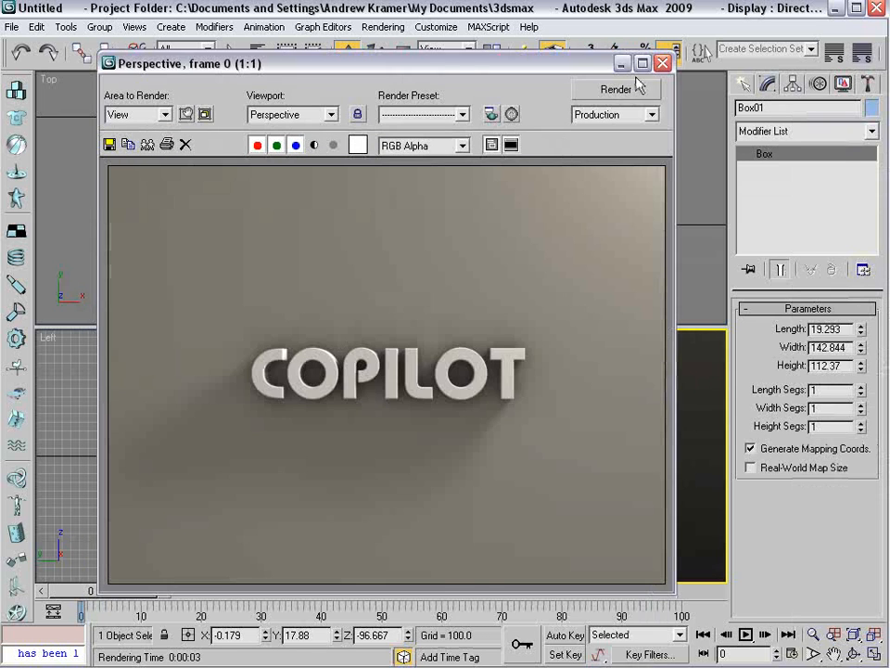
click(657, 61)
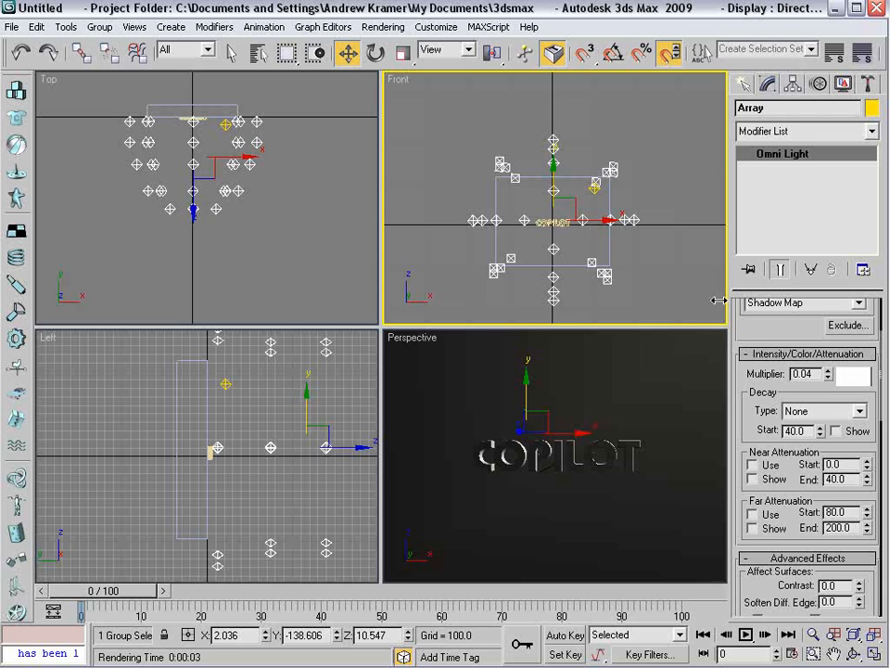
scroll(down, 3)
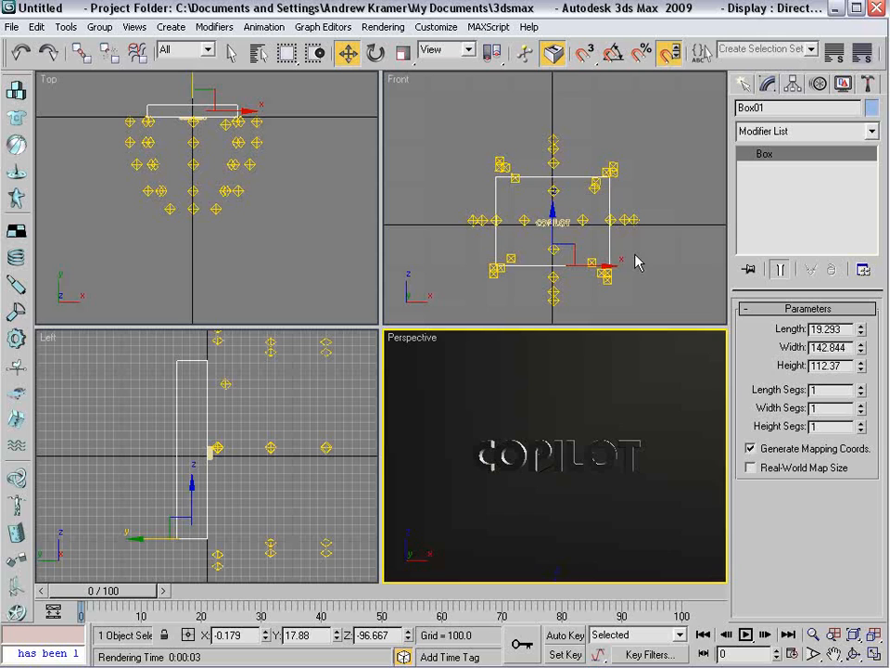
mouse_move(568, 348)
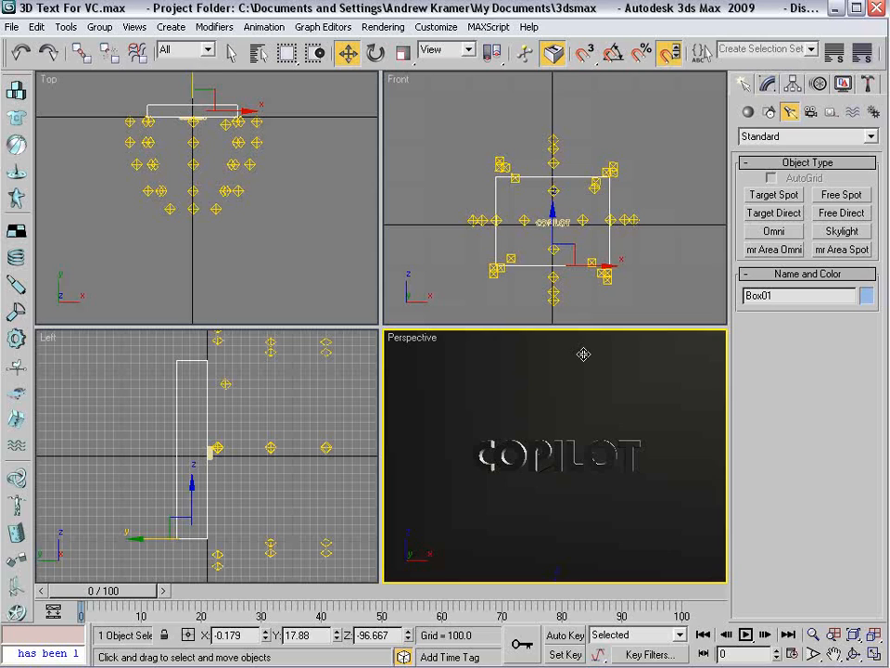
mouse_move(645, 338)
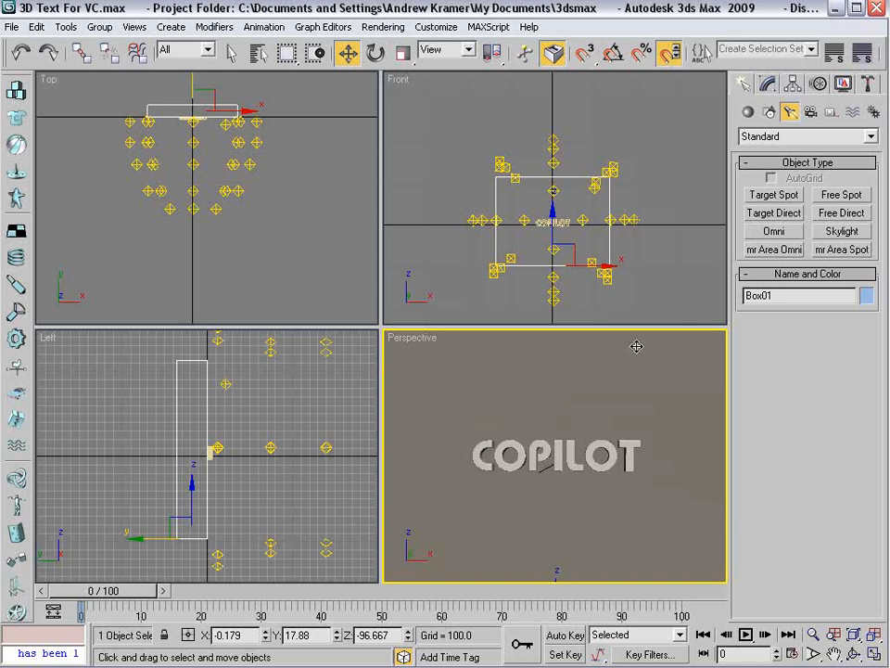
mouse_move(805, 134)
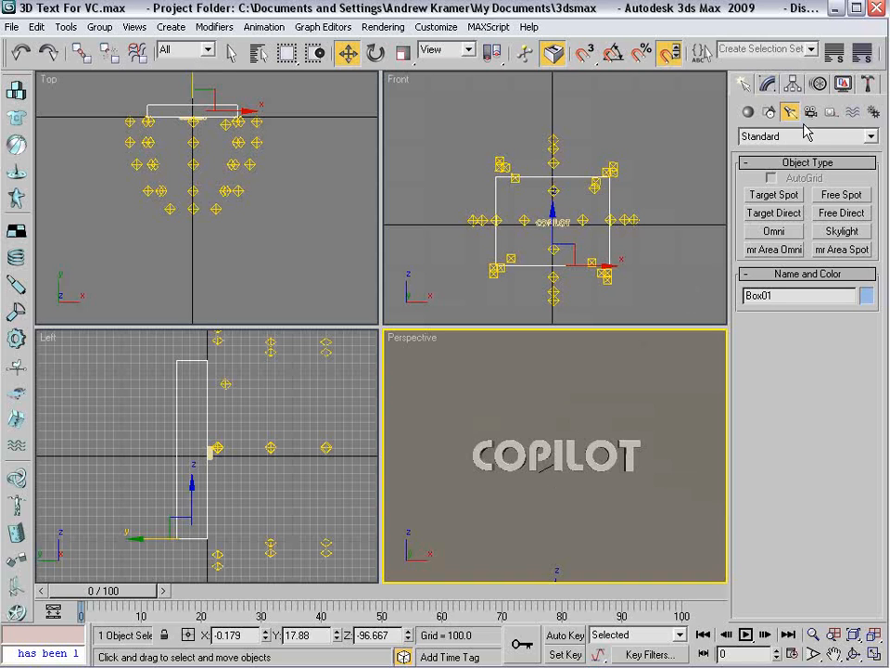
- Create an omni light and clone it into 25 instanced copies in a row
click(775, 230)
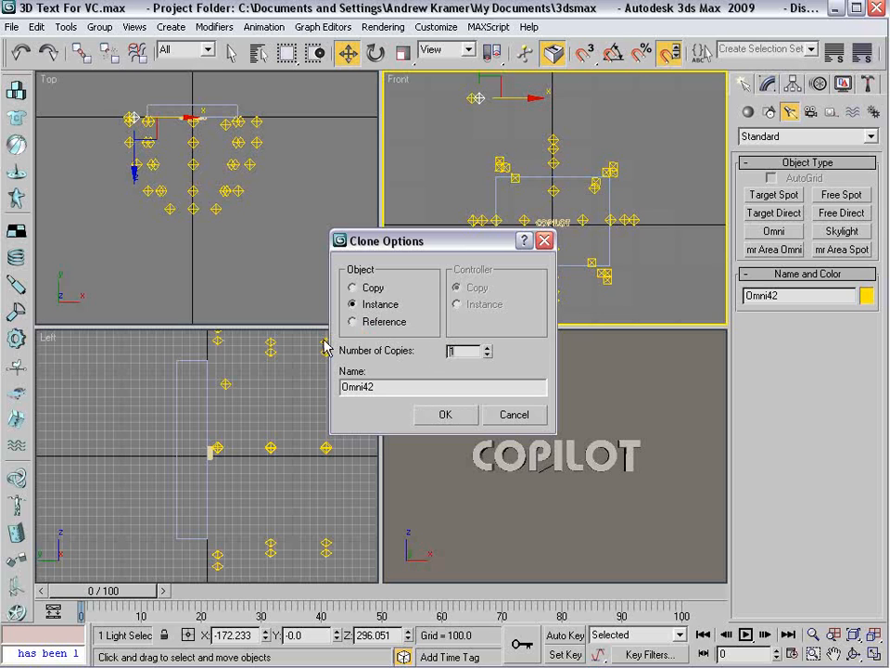
text(25)
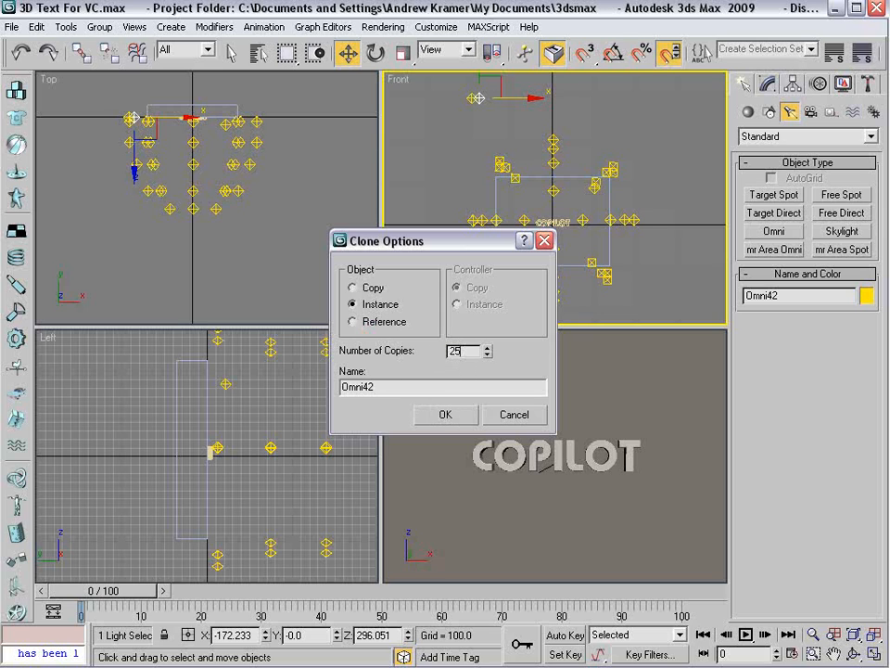
click(445, 415)
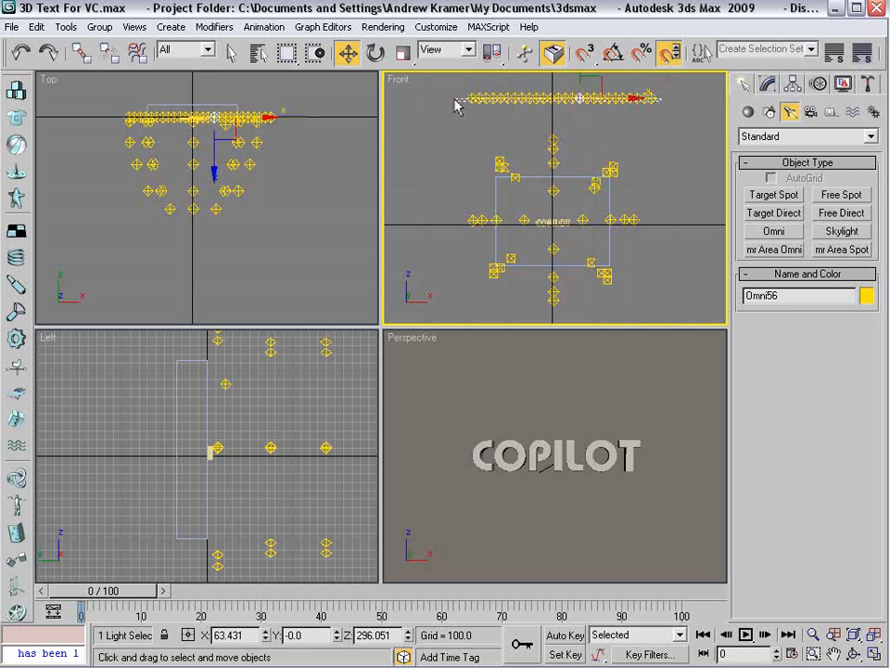
- Group the 26 selected omni lights under the name Hilight
click(97, 26)
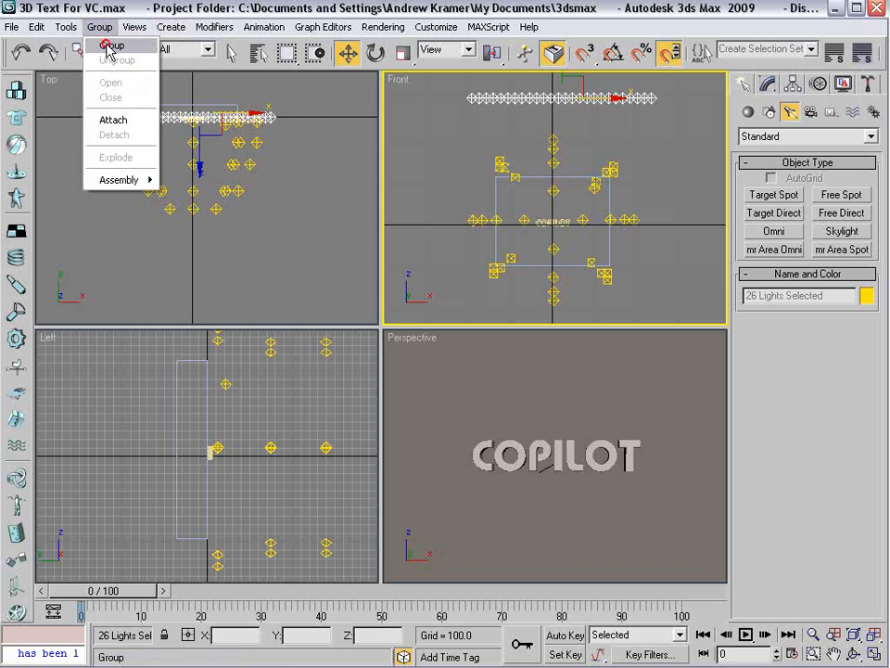
click(111, 47)
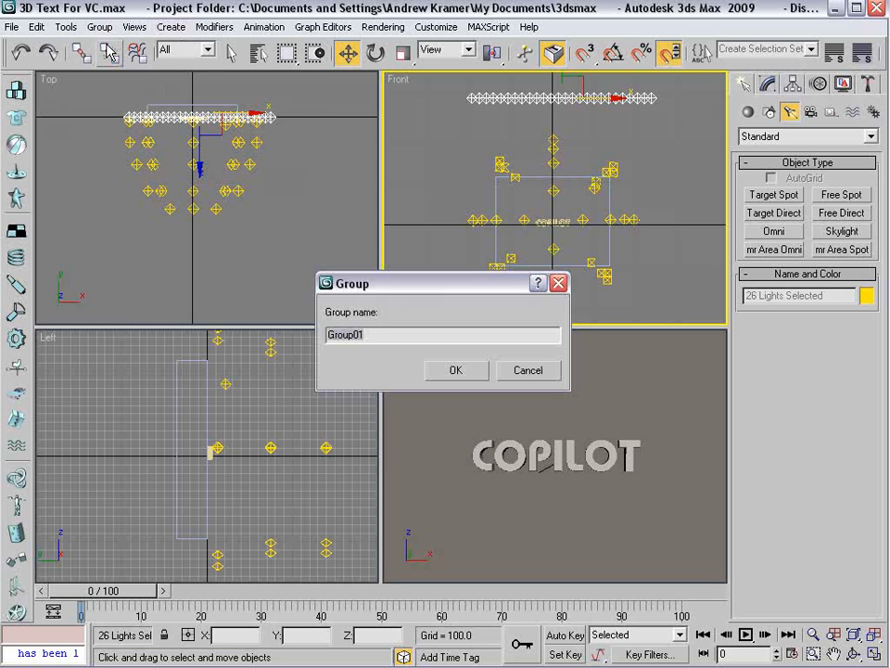
text(Hilight)
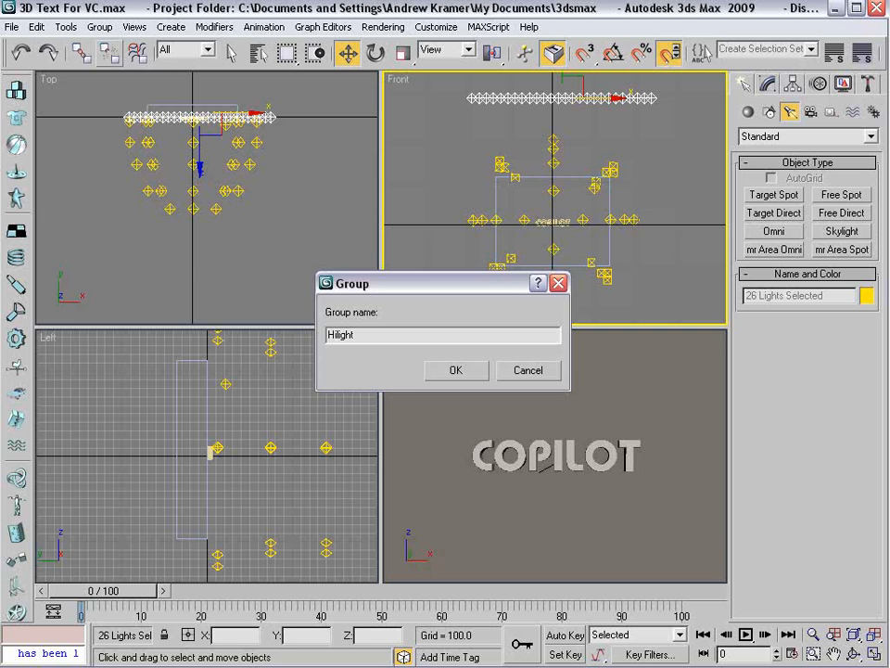
click(456, 371)
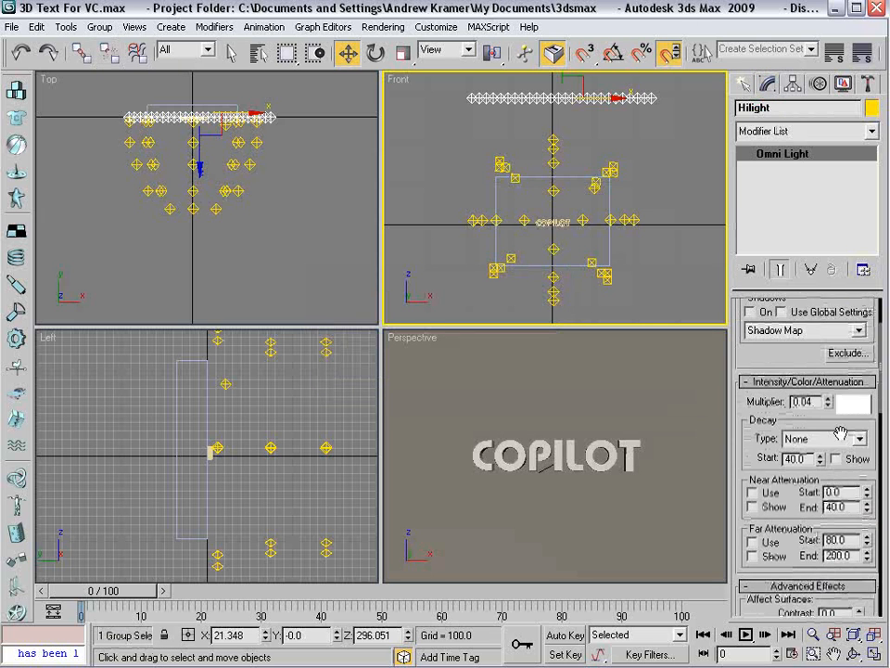
scroll(down, 3)
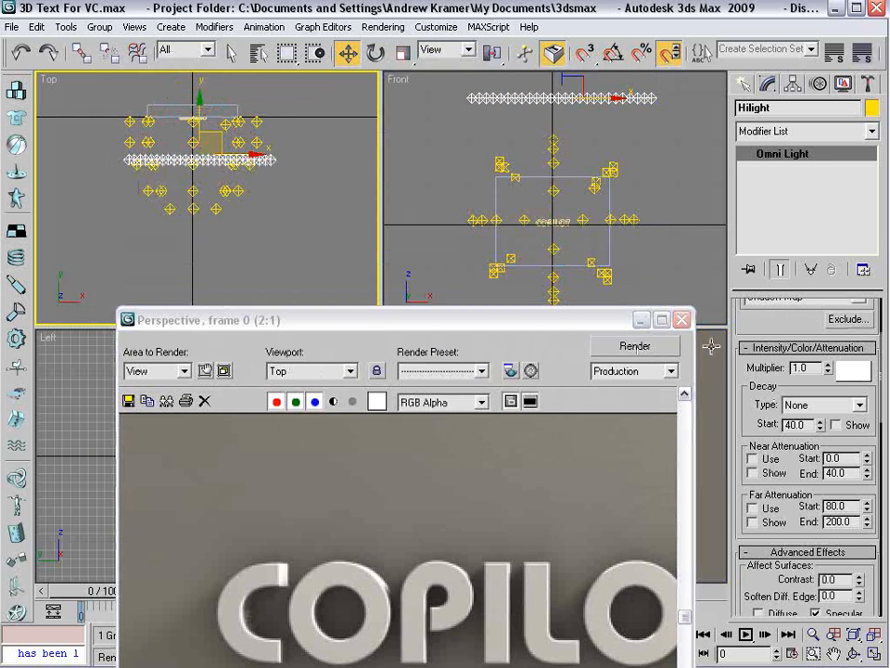
- Render the text, select the Hilight01 group in the Top view and render again
click(634, 345)
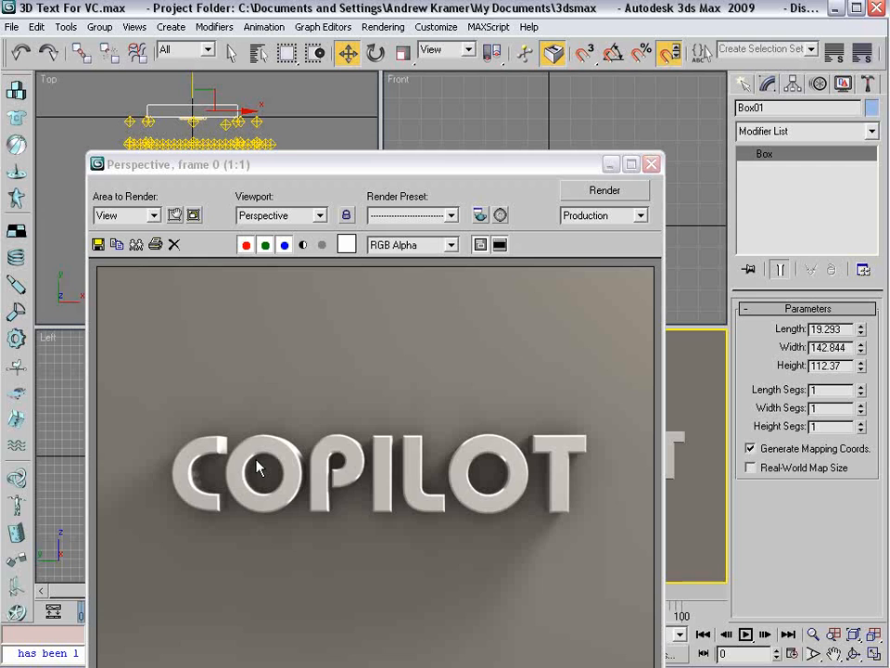
click(645, 163)
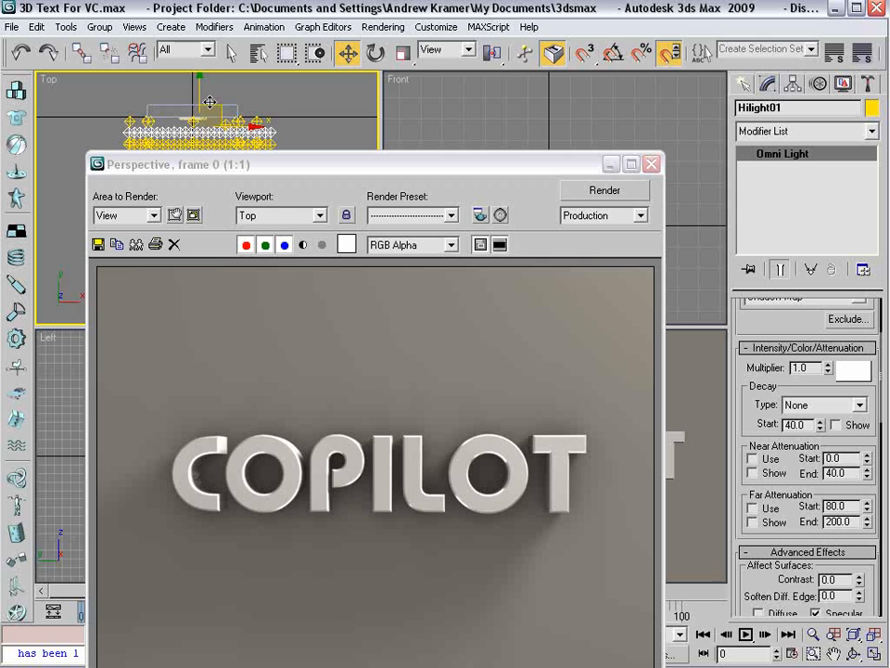
click(604, 189)
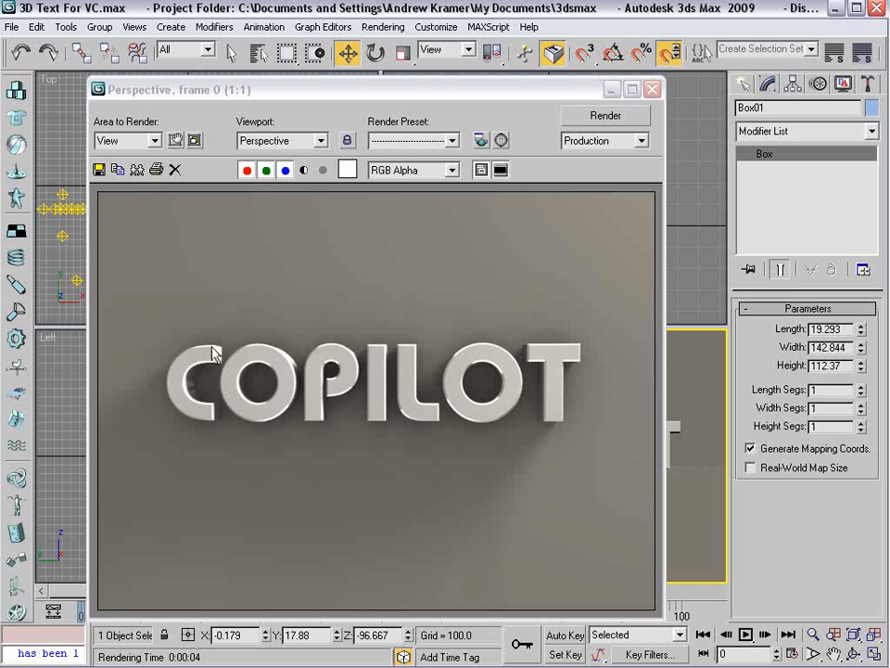
mouse_move(446, 386)
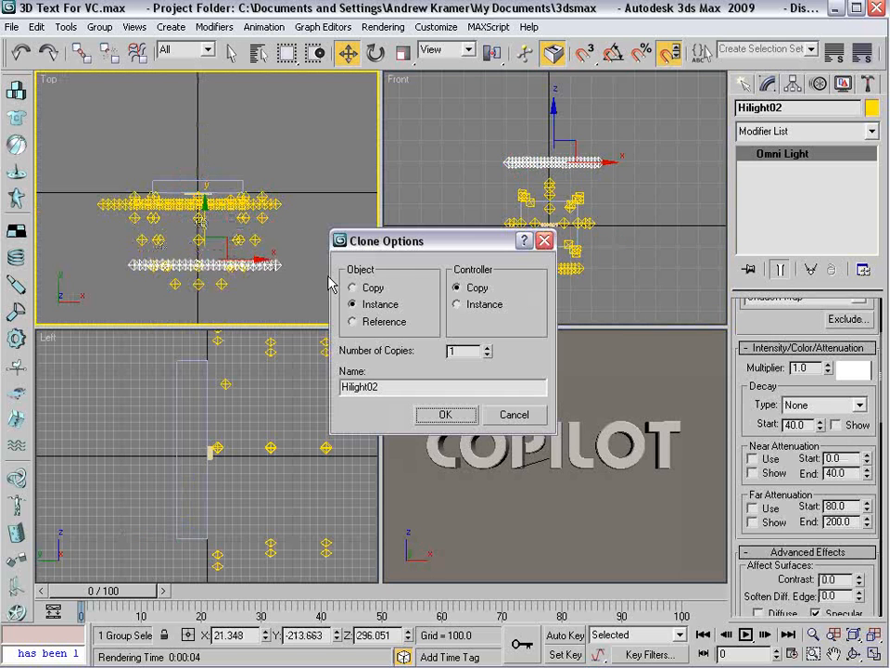
- Clone the light group as instance Hilight02, move it higher in Front view and re-render
click(445, 416)
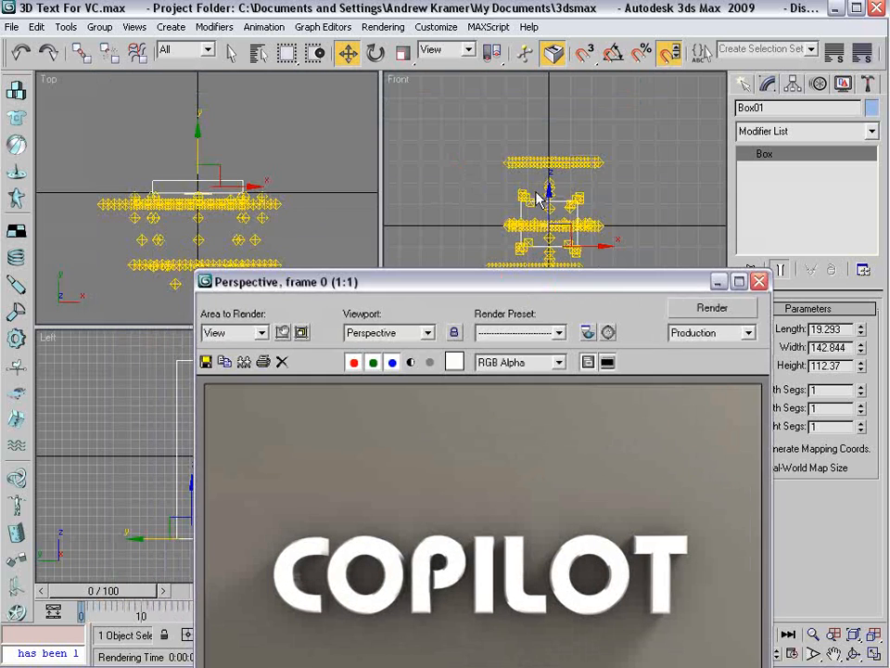
click(545, 191)
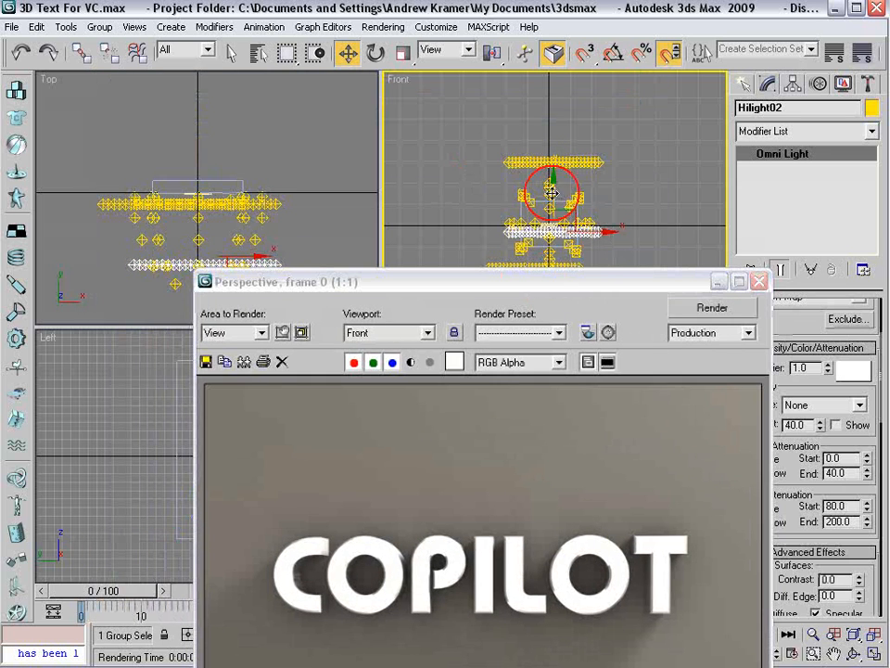
click(712, 308)
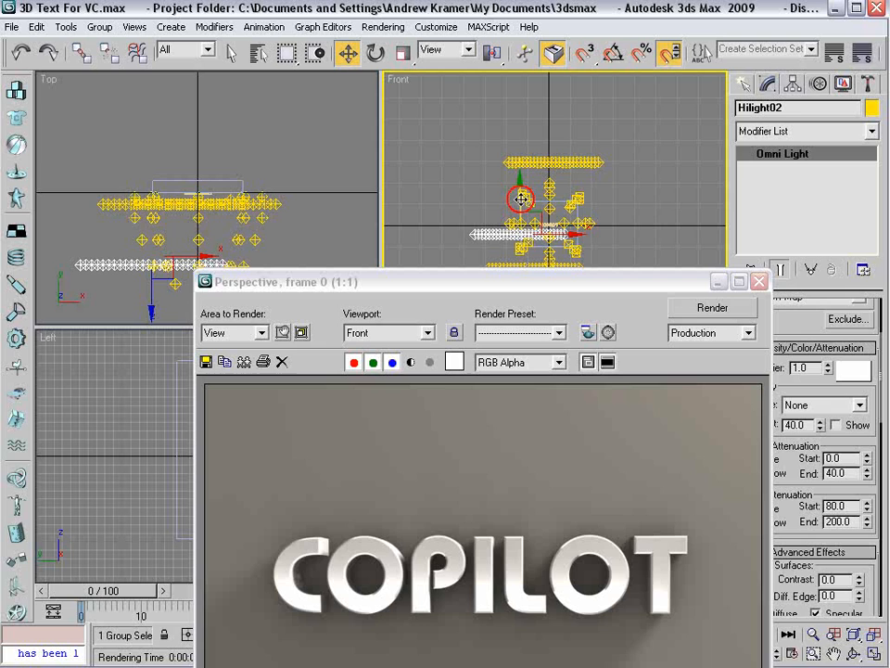
click(712, 308)
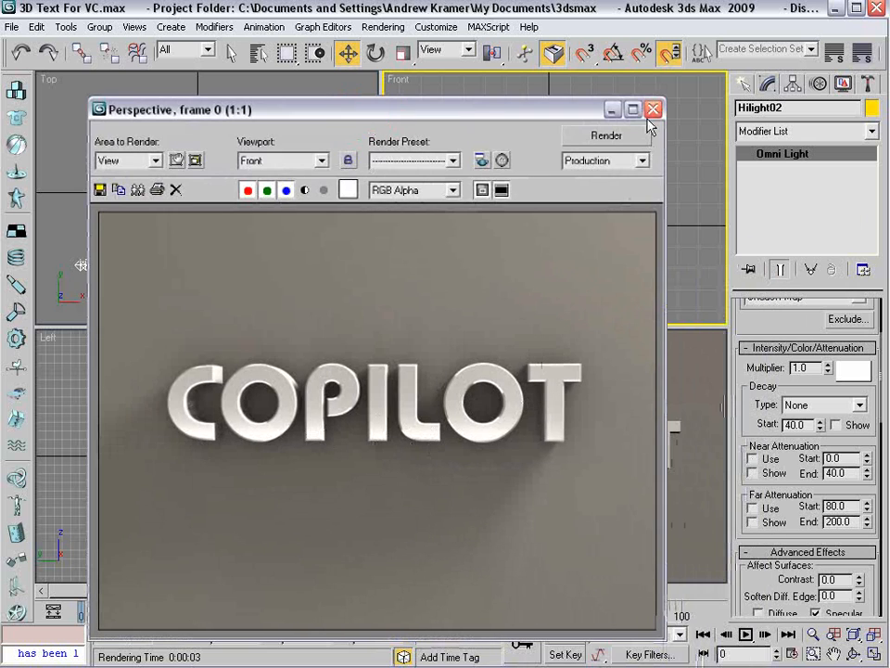
click(649, 107)
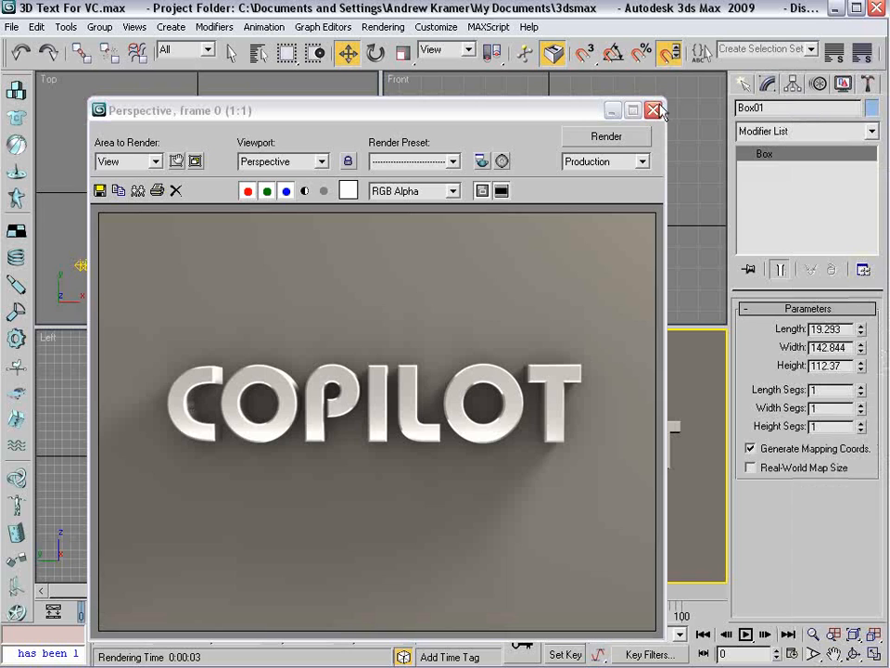
- Close the rendered frame window and select the COPILOT text object Text01
click(655, 108)
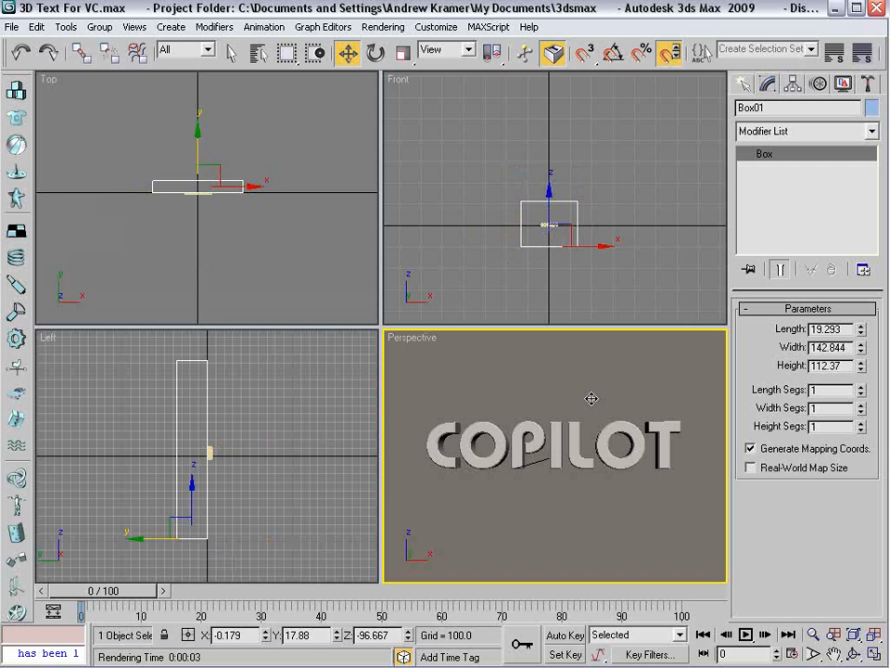
click(553, 189)
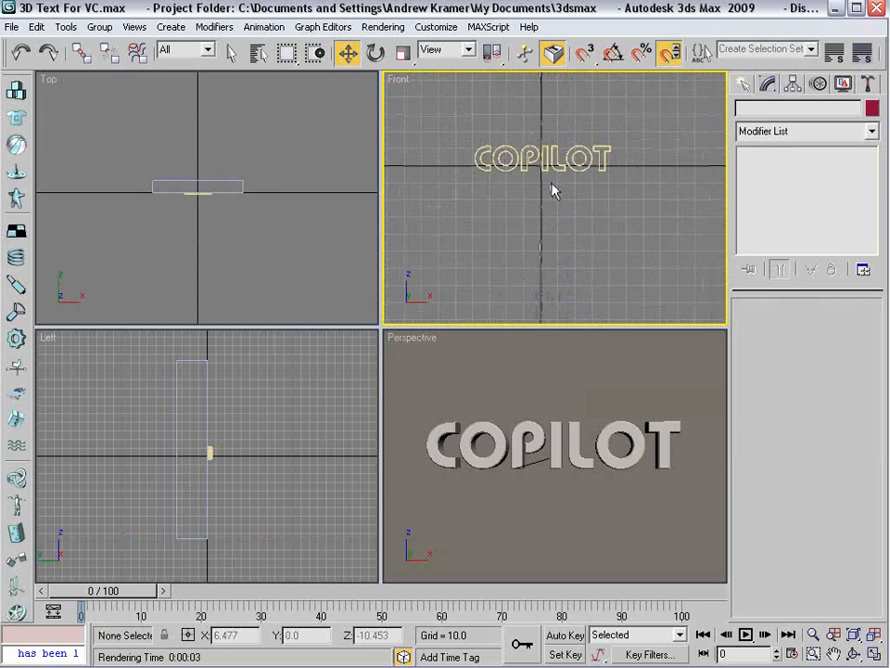
click(542, 158)
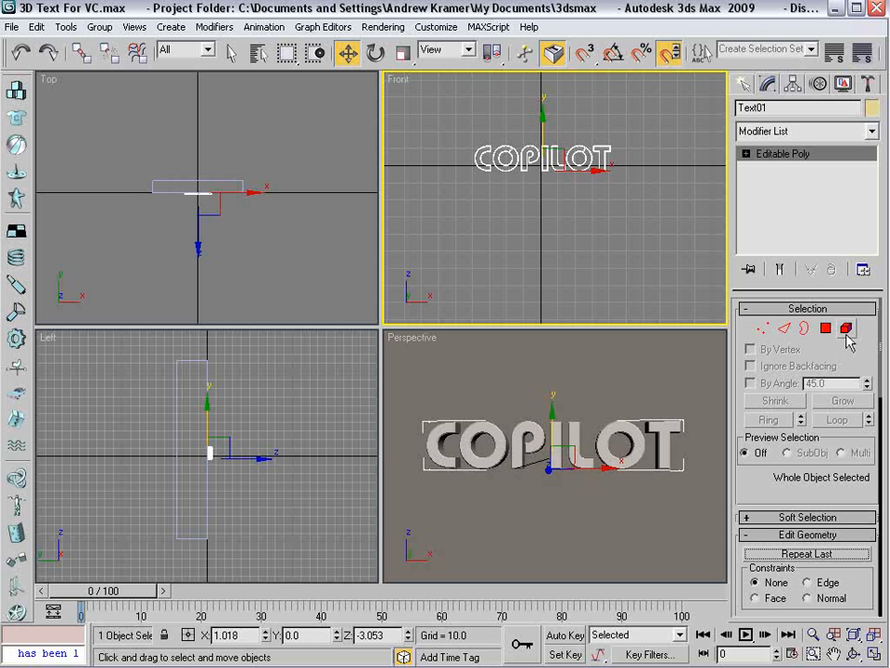
- At Element level, detach the letter T from Text01 into its own object
click(846, 328)
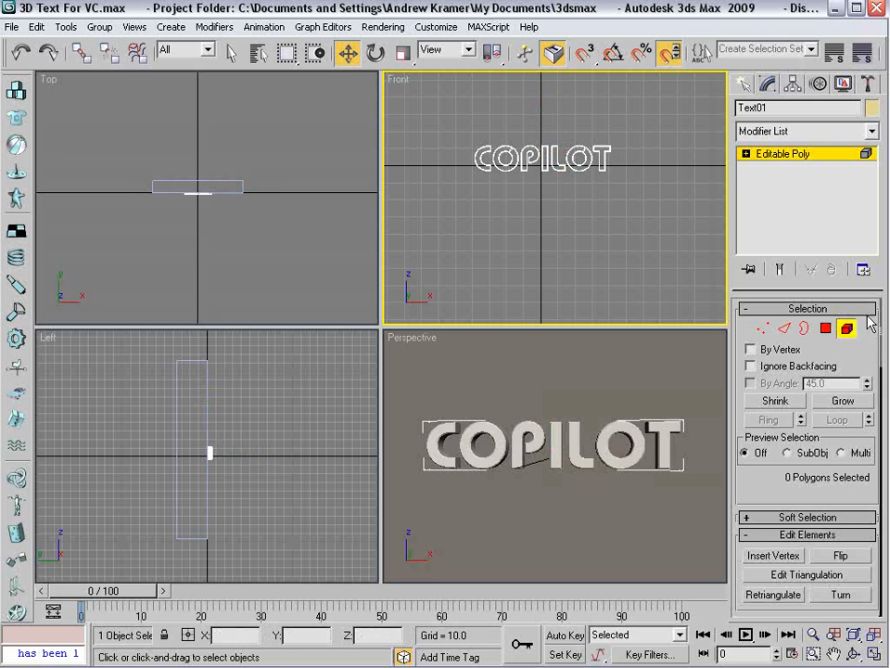
click(653, 442)
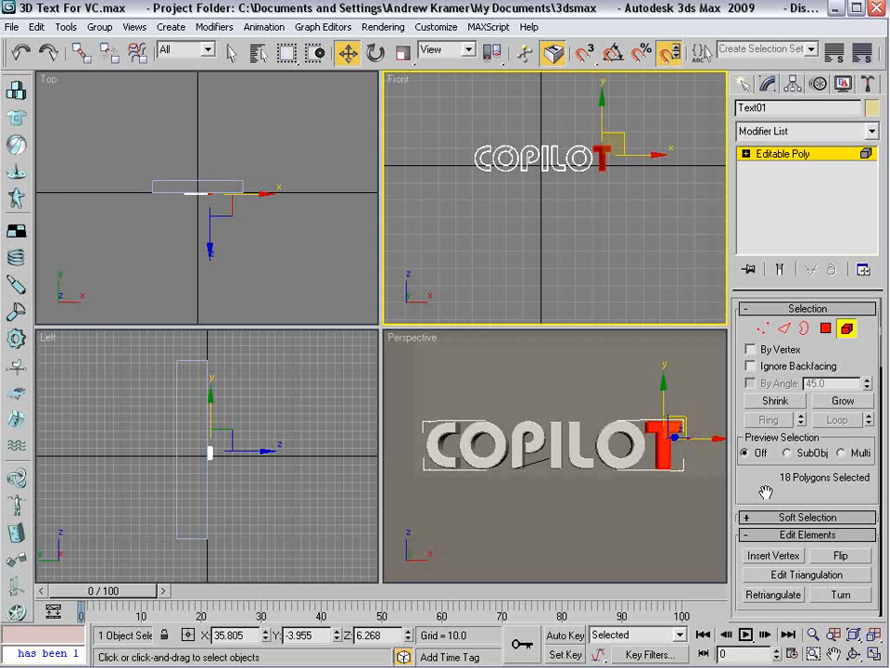
scroll(down, 3)
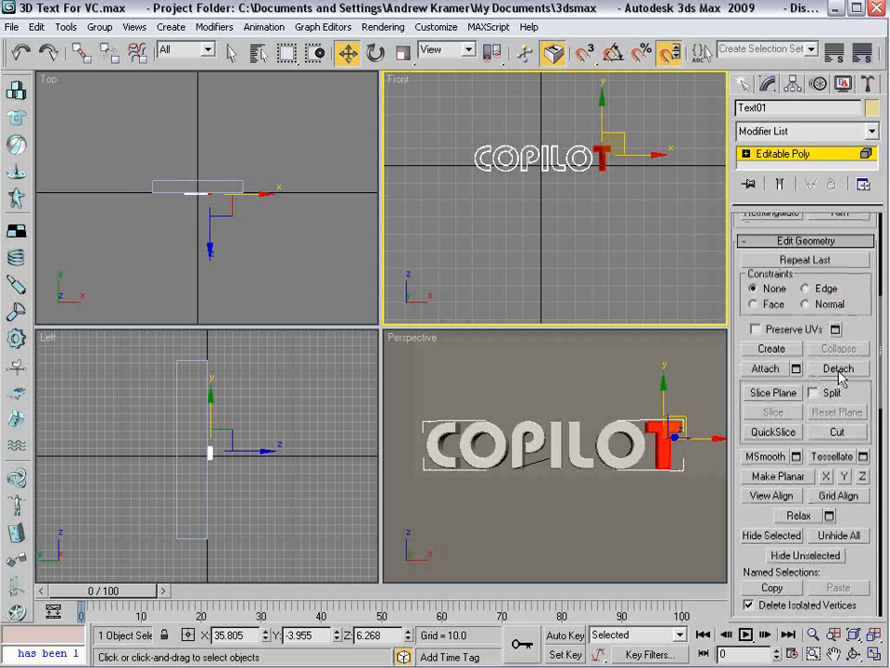
click(833, 367)
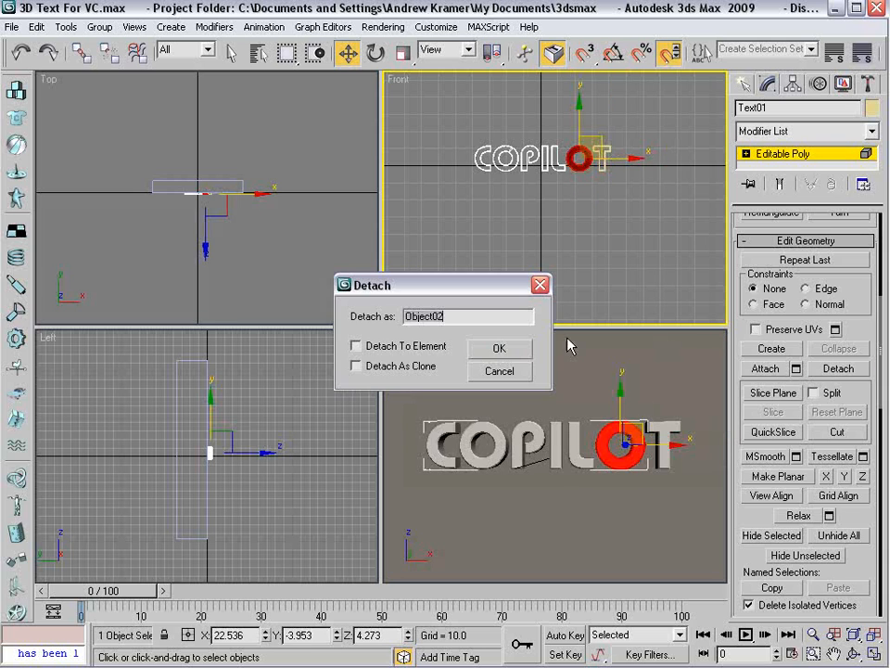
click(839, 367)
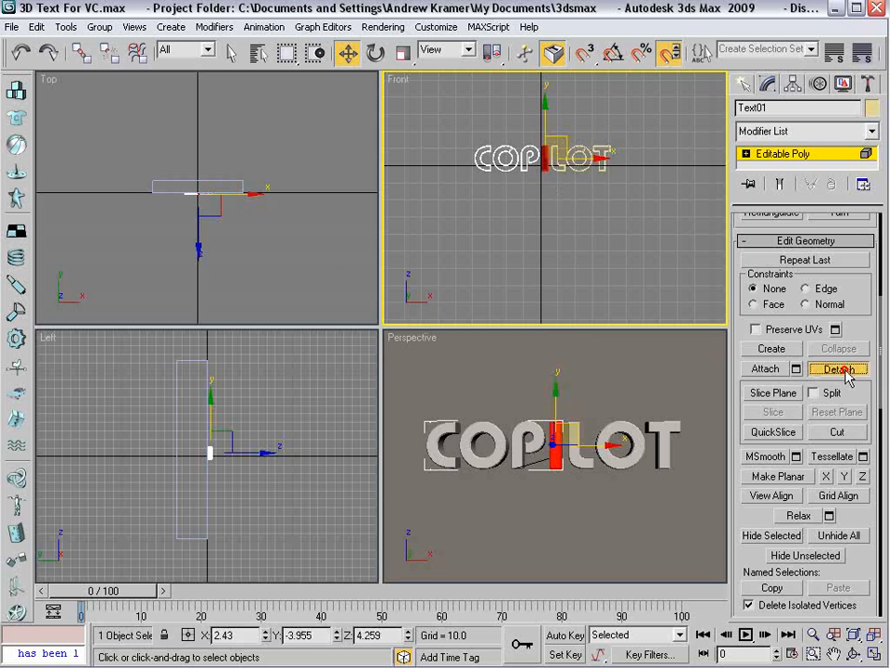
- Detach the remaining letters, including C, into separate objects
click(834, 367)
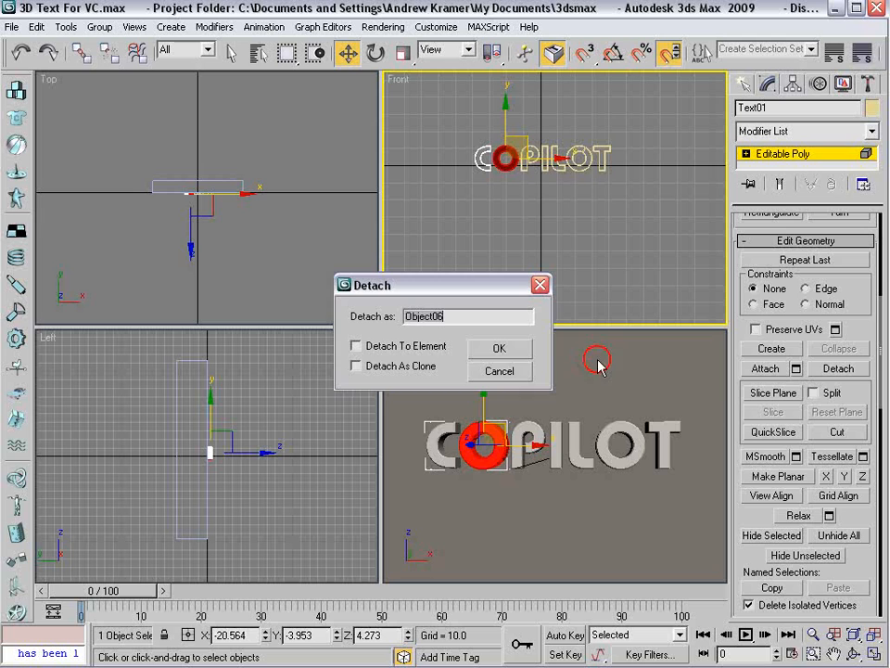
click(499, 348)
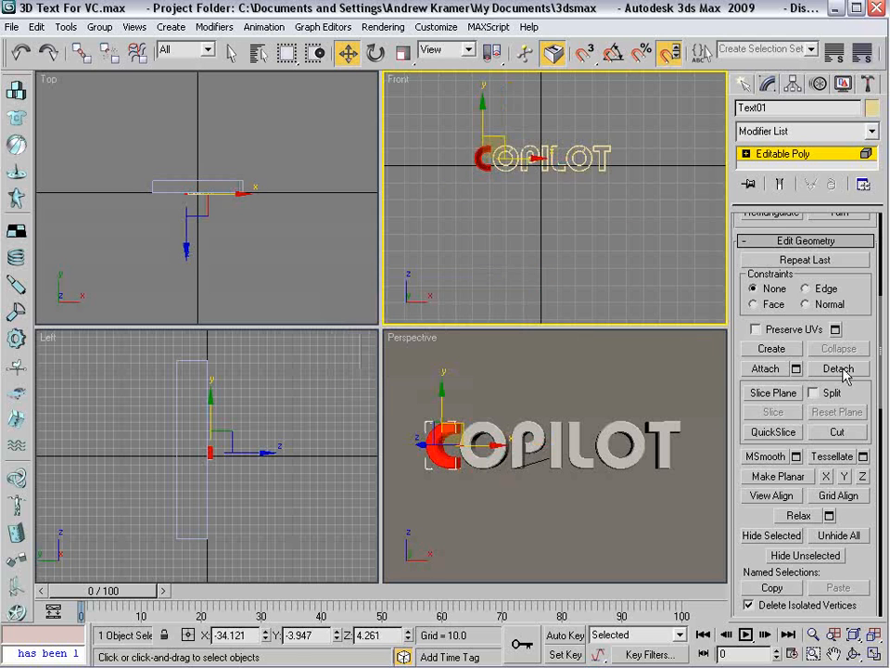
click(842, 243)
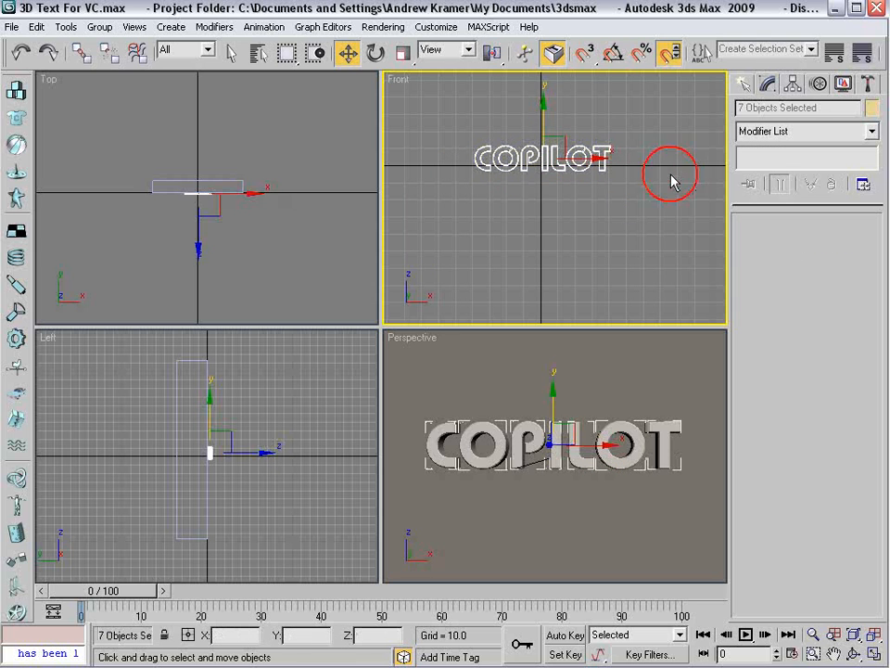
- In the Hierarchy panel, use Affect Pivot Only and Center to Object on the letters
click(796, 83)
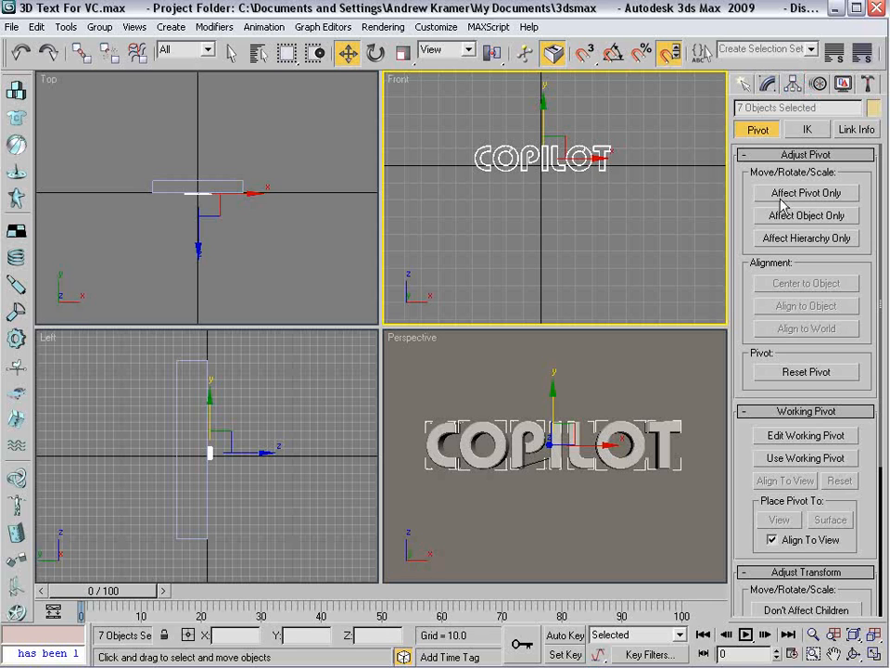
click(805, 193)
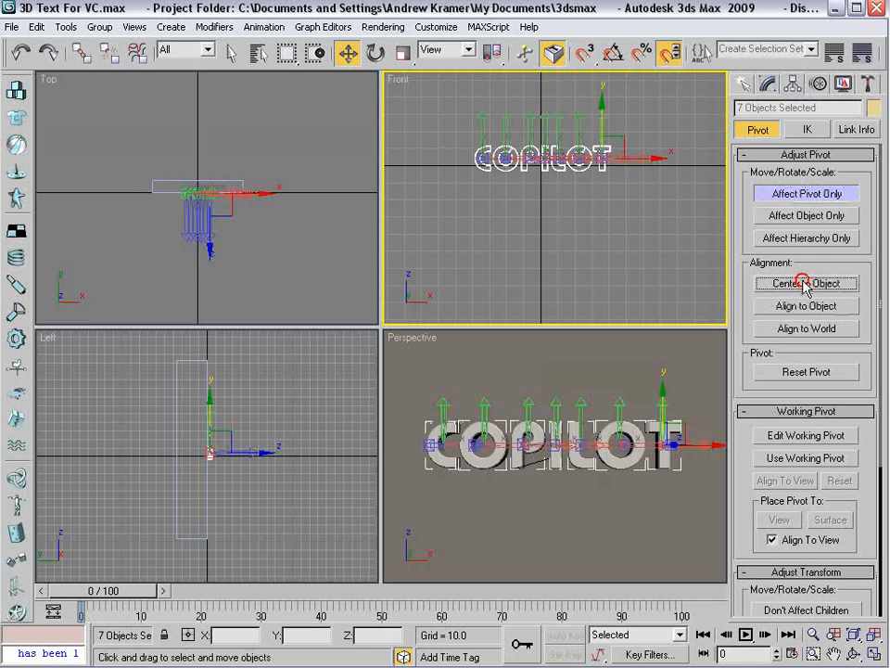
click(804, 282)
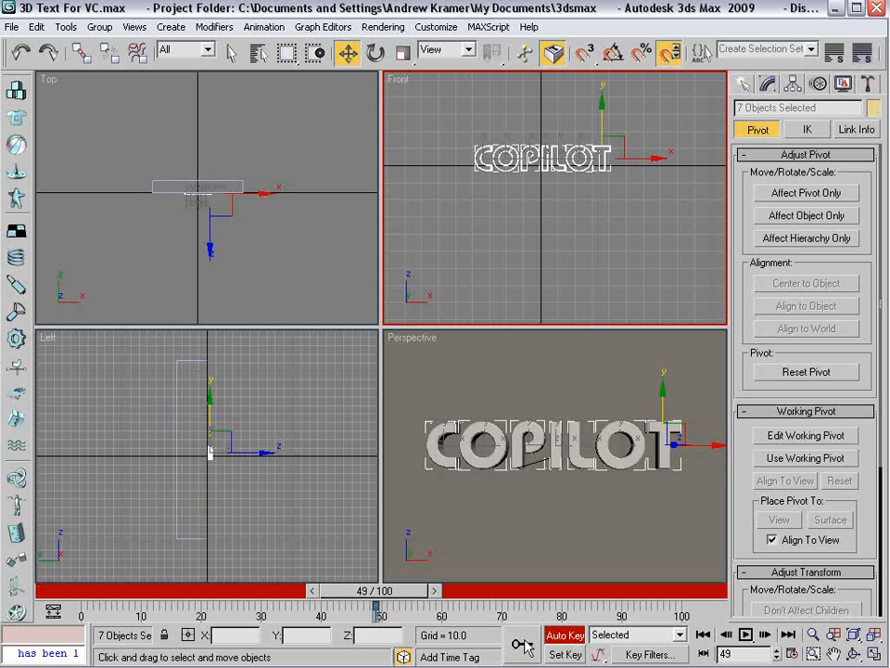
- Slide back to frame 0 and rotate the letters so they start tilted
drag(374, 590, 92, 590)
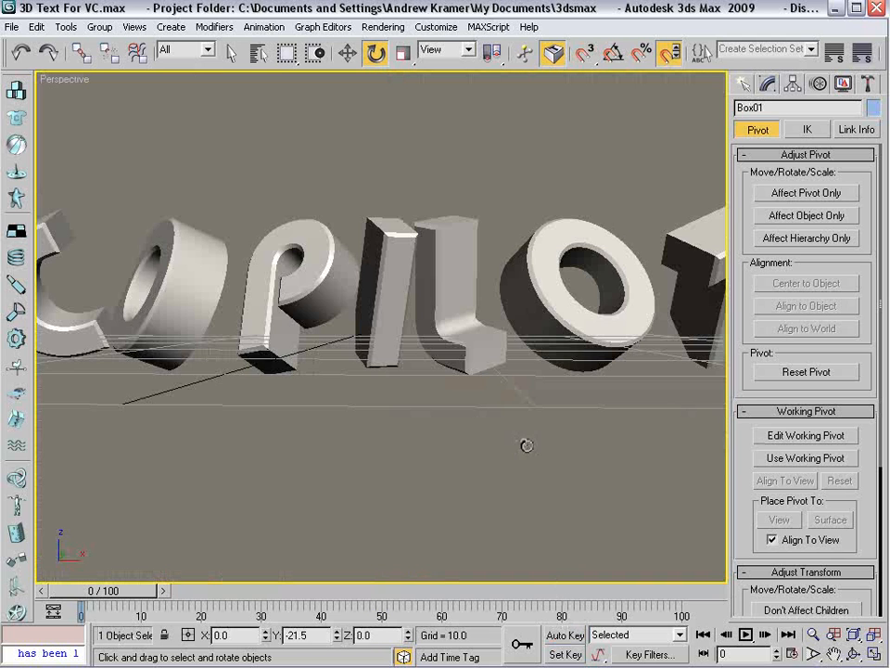
drag(526, 445, 430, 337)
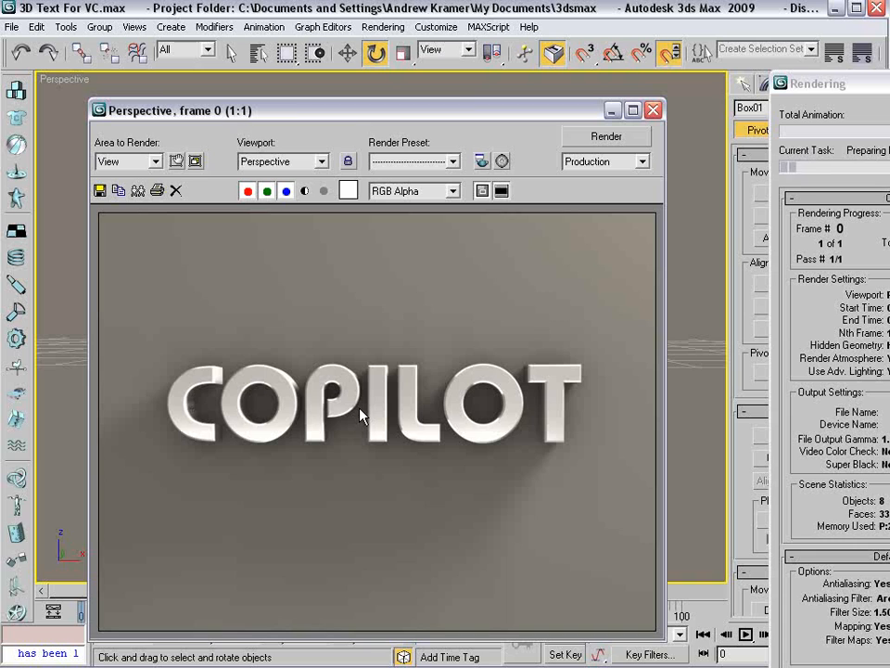
- Render the current animation frame in the Perspective view, then close the render
click(604, 137)
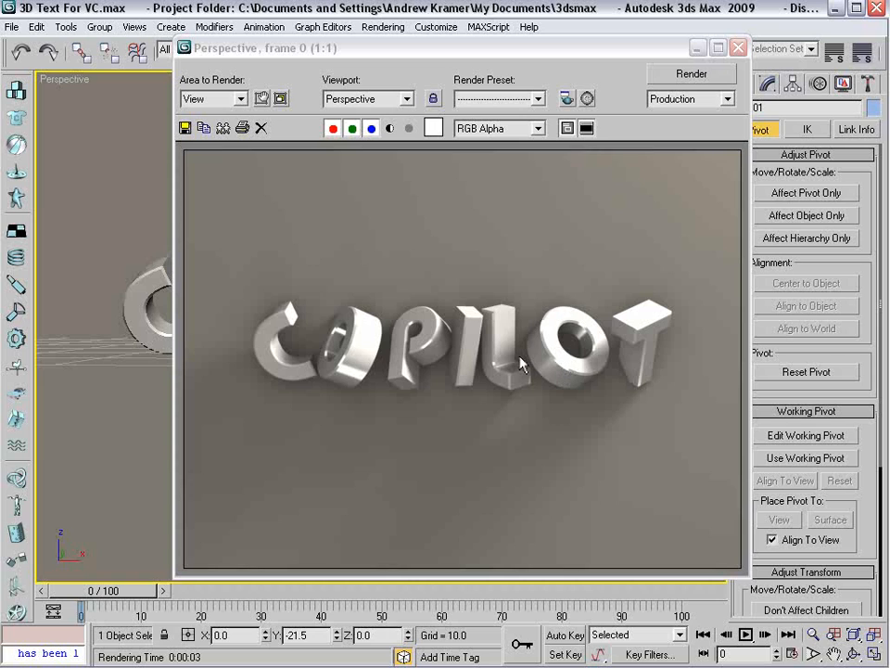
mouse_move(515, 317)
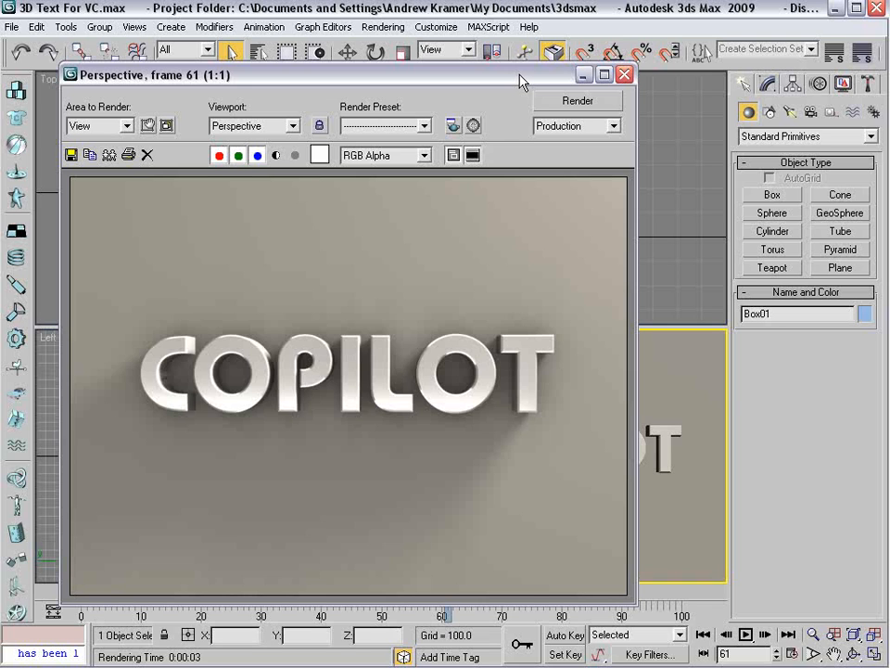
click(623, 76)
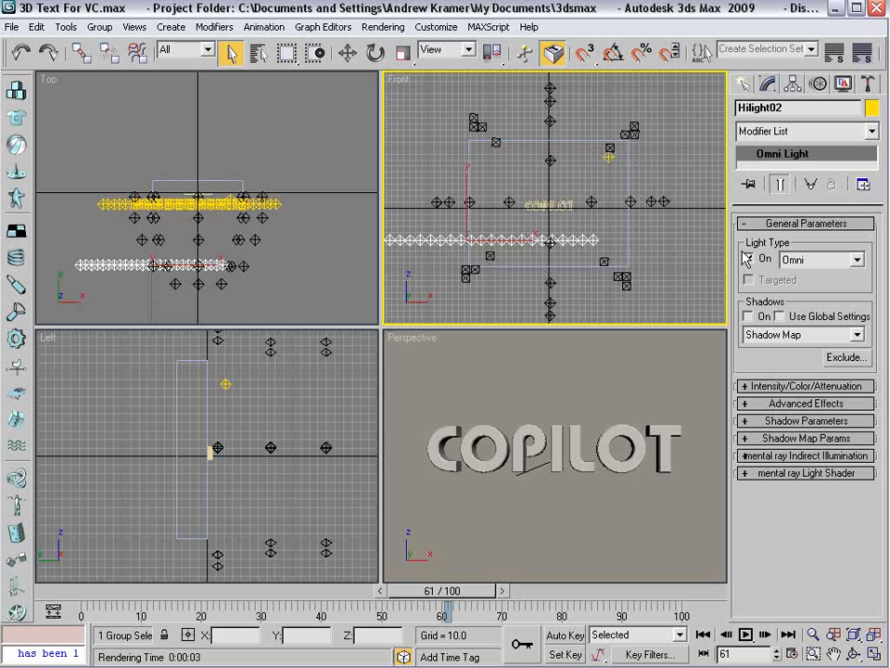
- Select the omni light Omni01, then go to creating standard lights
click(607, 152)
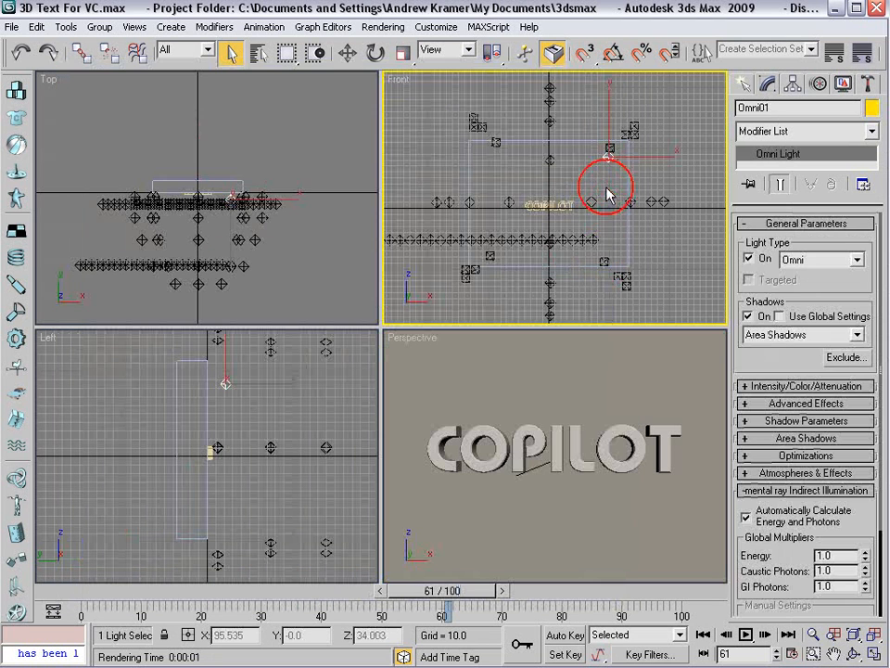
click(793, 113)
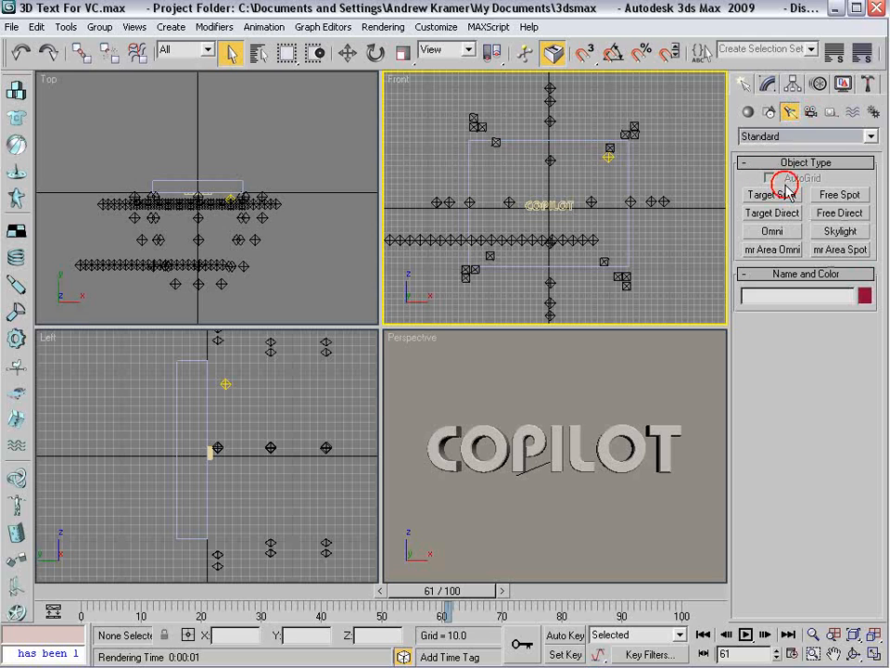
- Place a skylight Sky01 with a pale warm sky colour and 0.5 multiplier
click(838, 230)
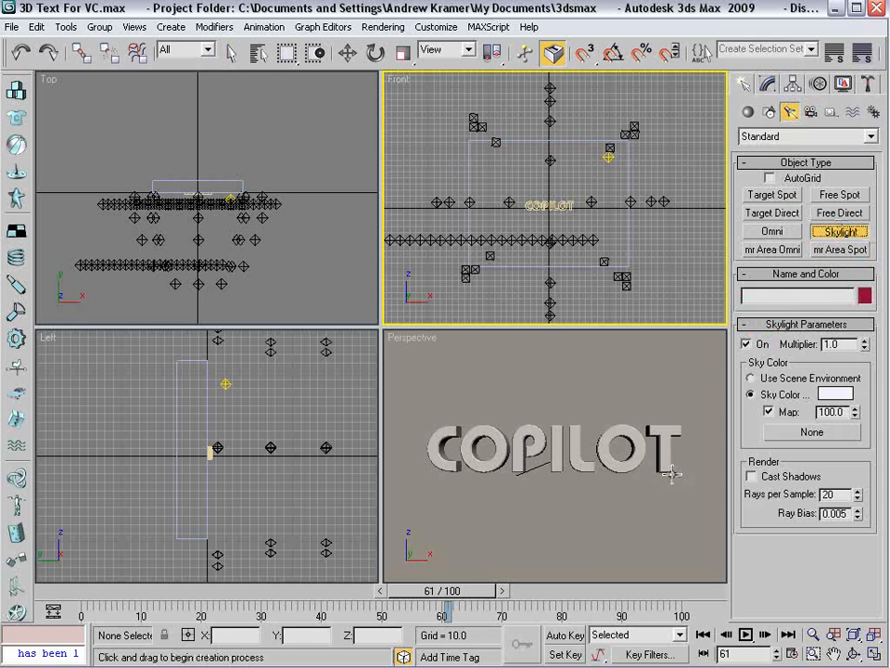
click(820, 394)
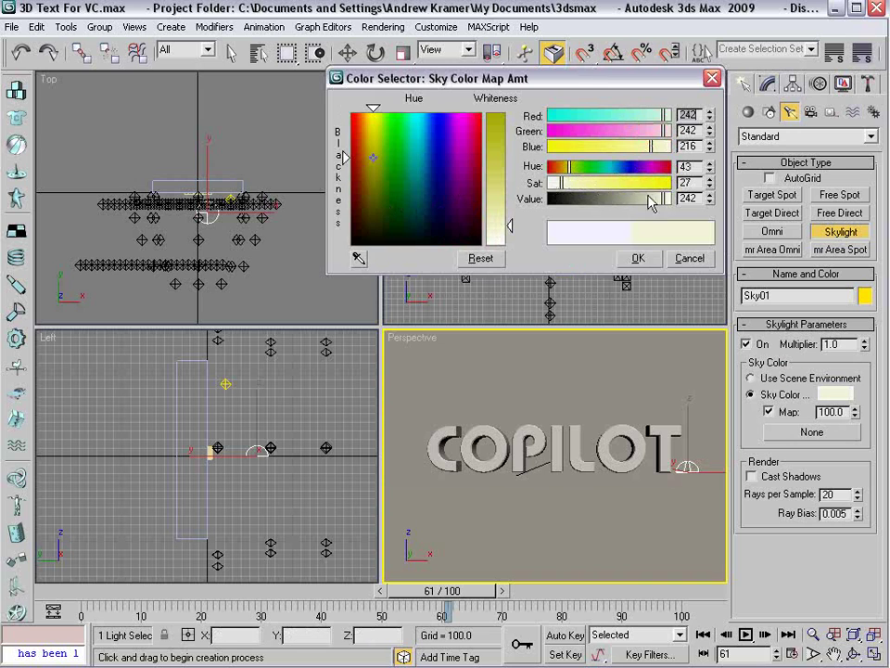
click(638, 258)
text(0.5)
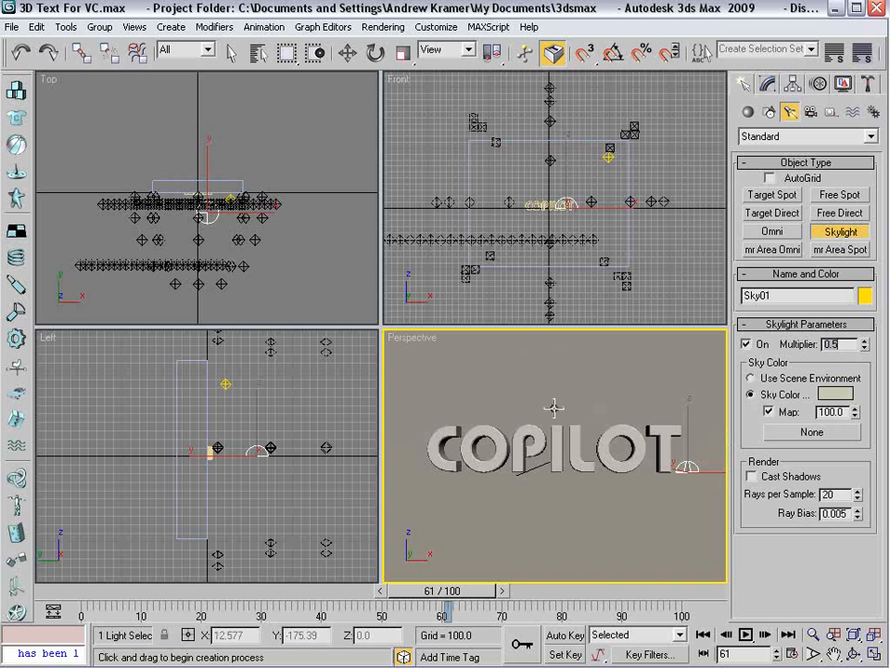
click(382, 26)
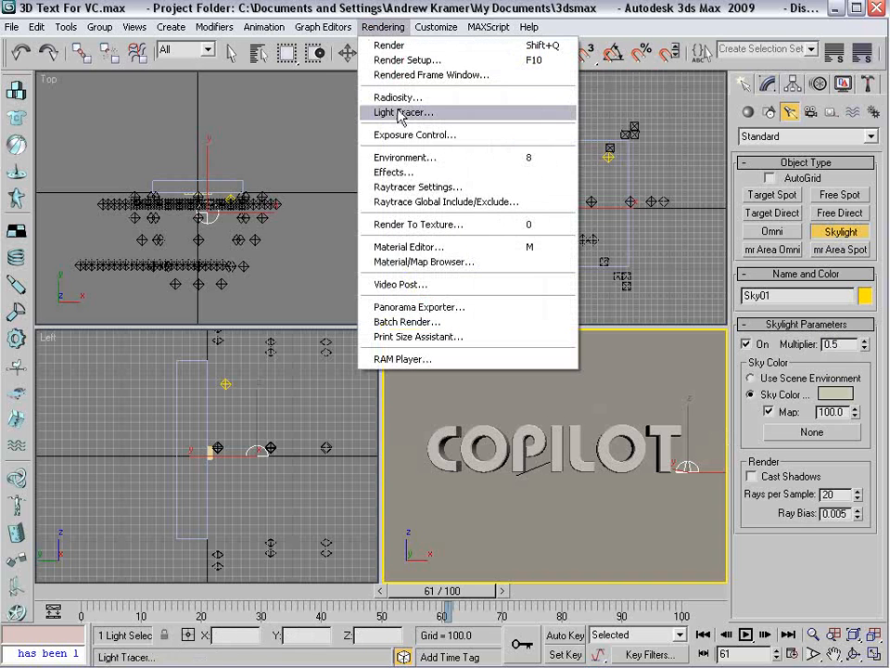
- Activate Light Tracer advanced lighting and render frame 61 with it
click(405, 113)
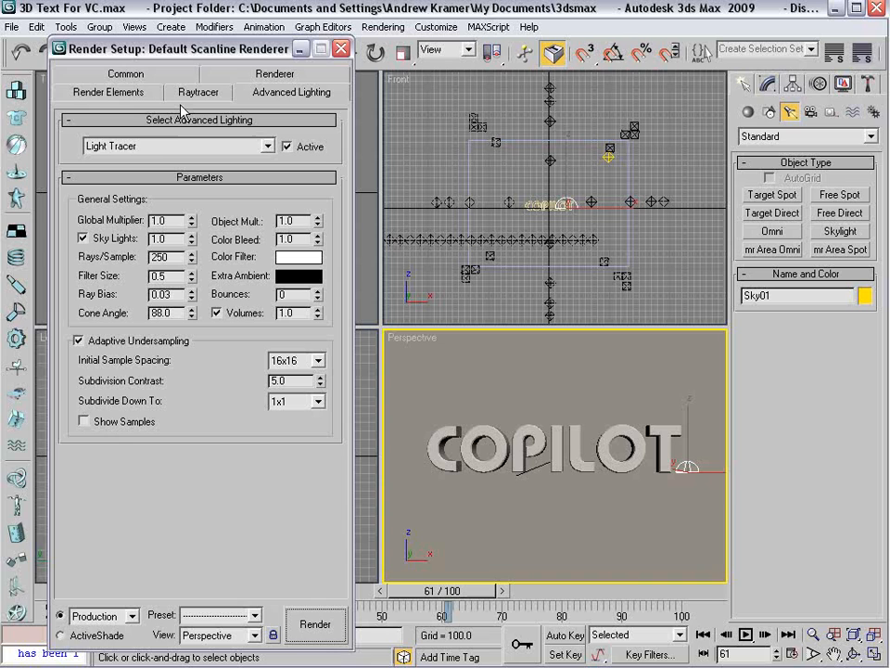
mouse_move(164, 160)
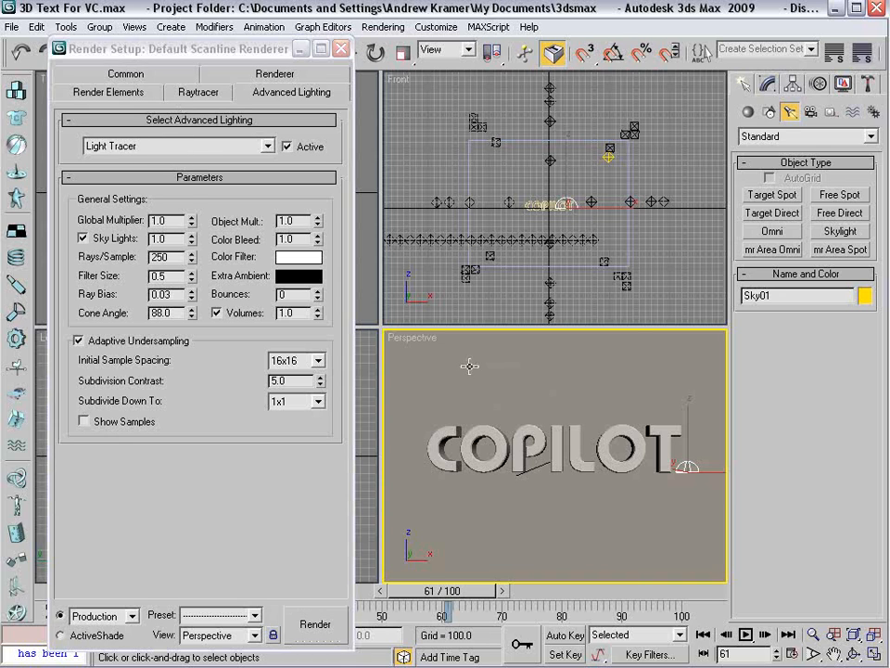
click(315, 624)
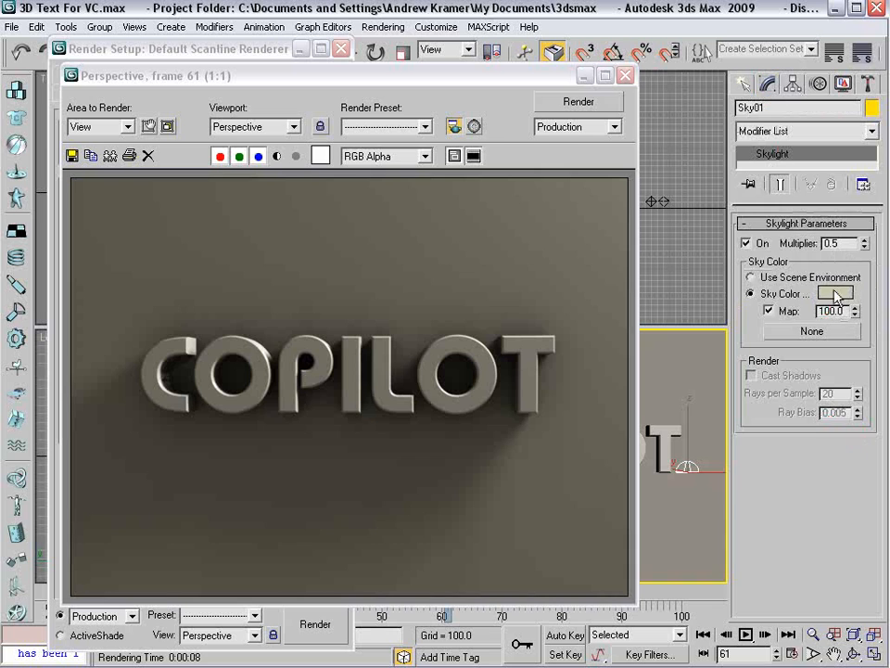
- Retune Sky01's colour and multiplier, then move the time slider
click(816, 293)
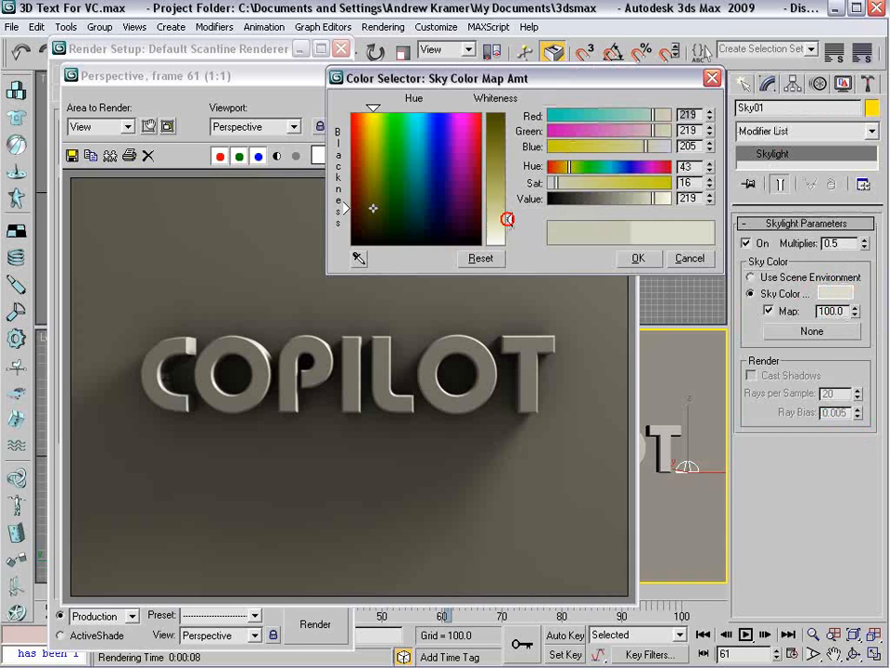
click(638, 258)
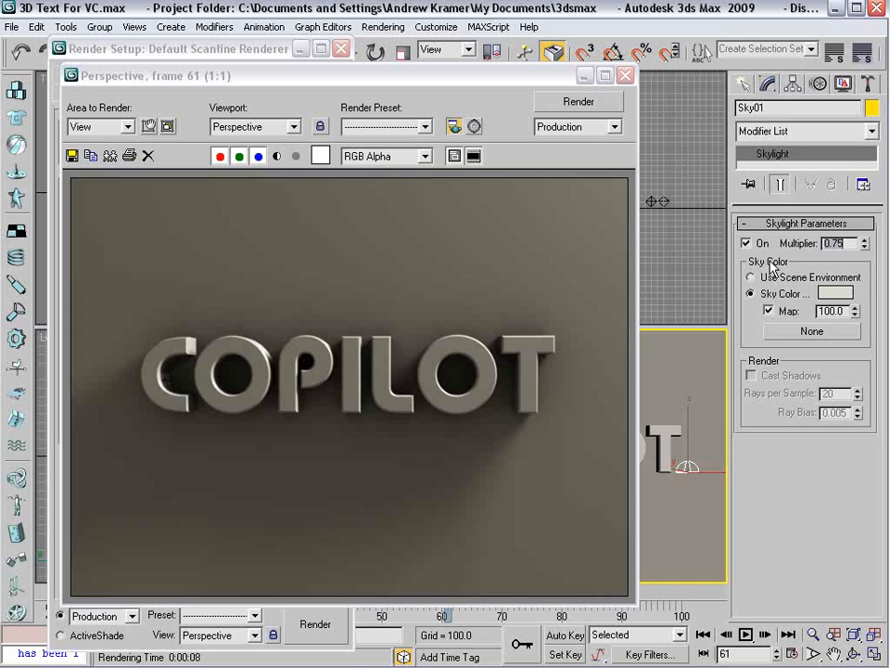
click(578, 100)
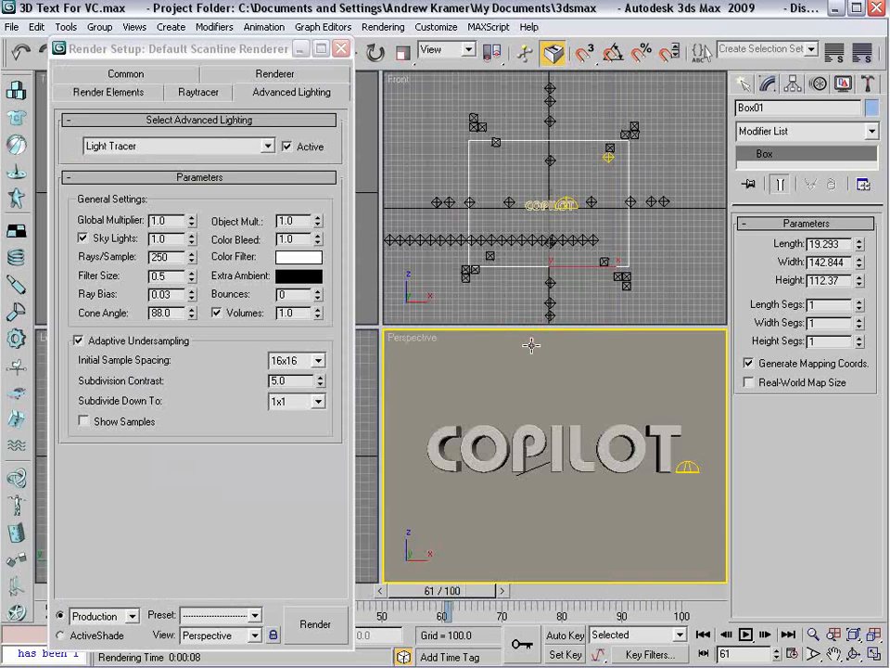
drag(443, 590, 369, 593)
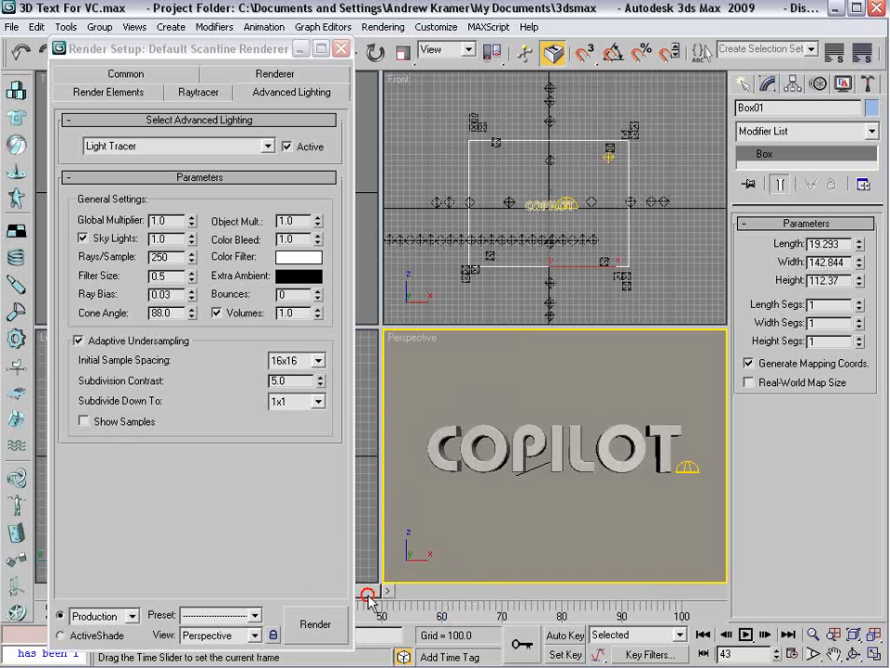